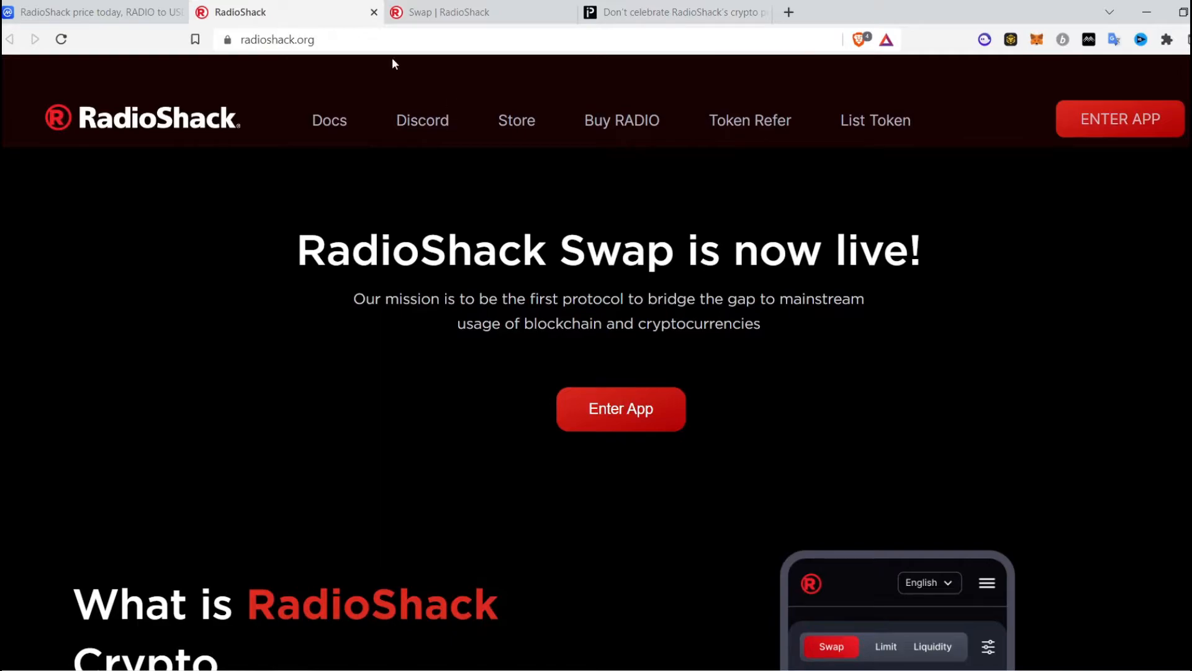
- Enter the swap app, close the duplicate RadioShack tab, and switch to the Protos article
left_click(621, 409)
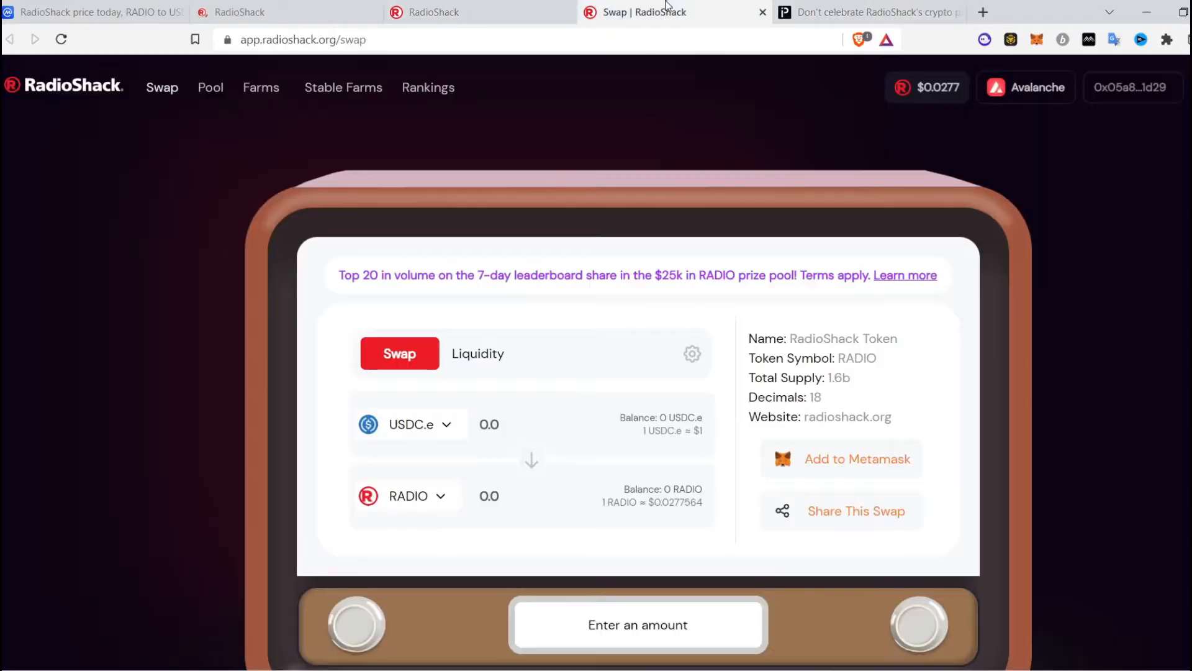
left_click(761, 13)
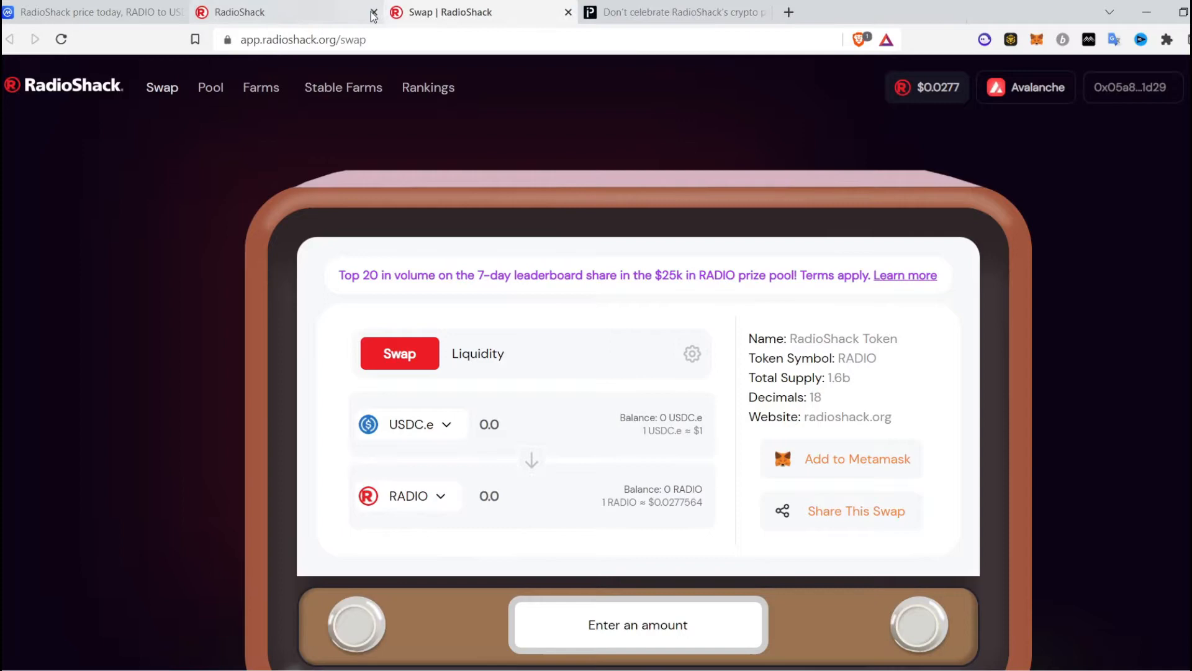
left_click(673, 13)
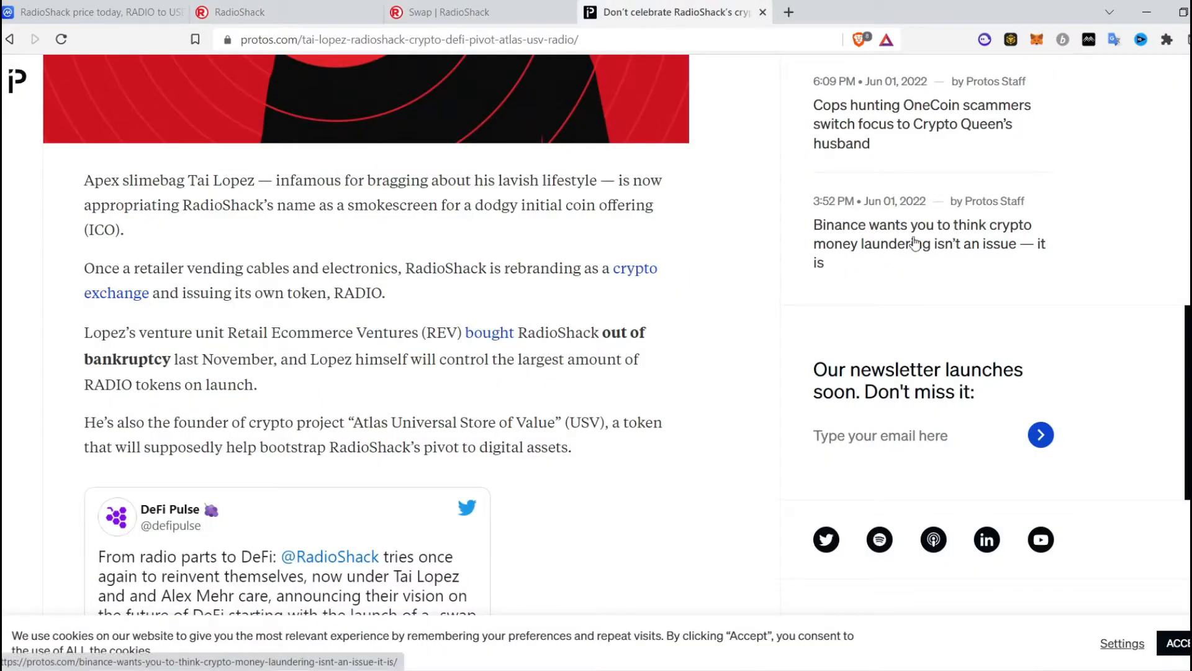
scroll("down", 3)
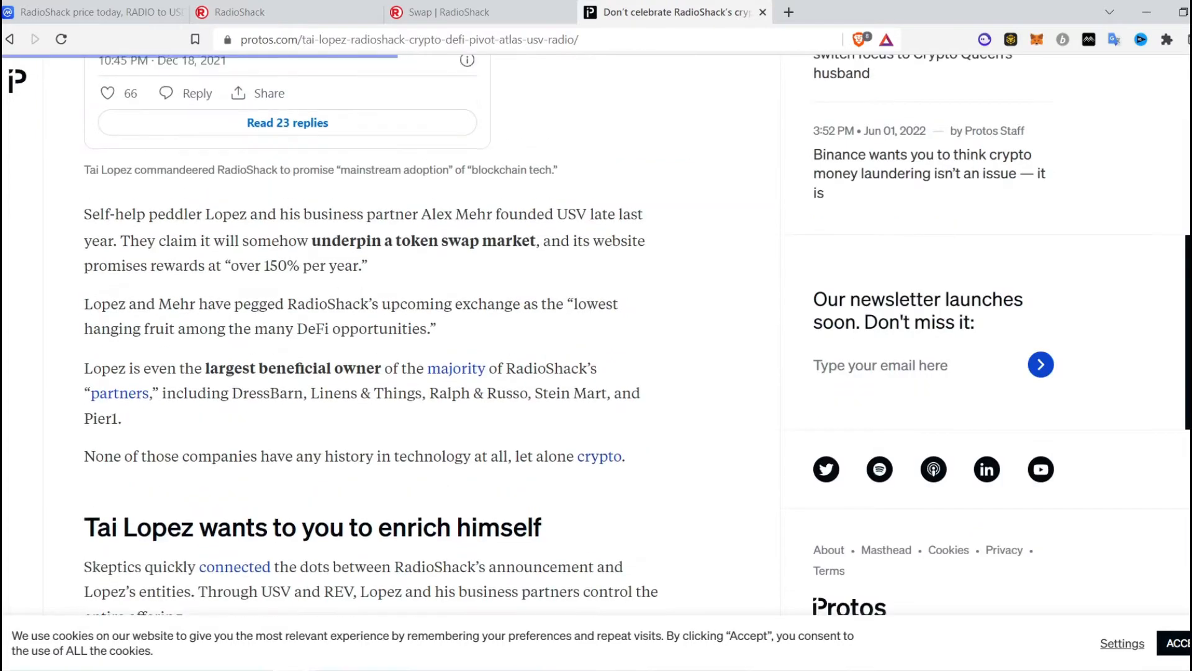
scroll("down", 3)
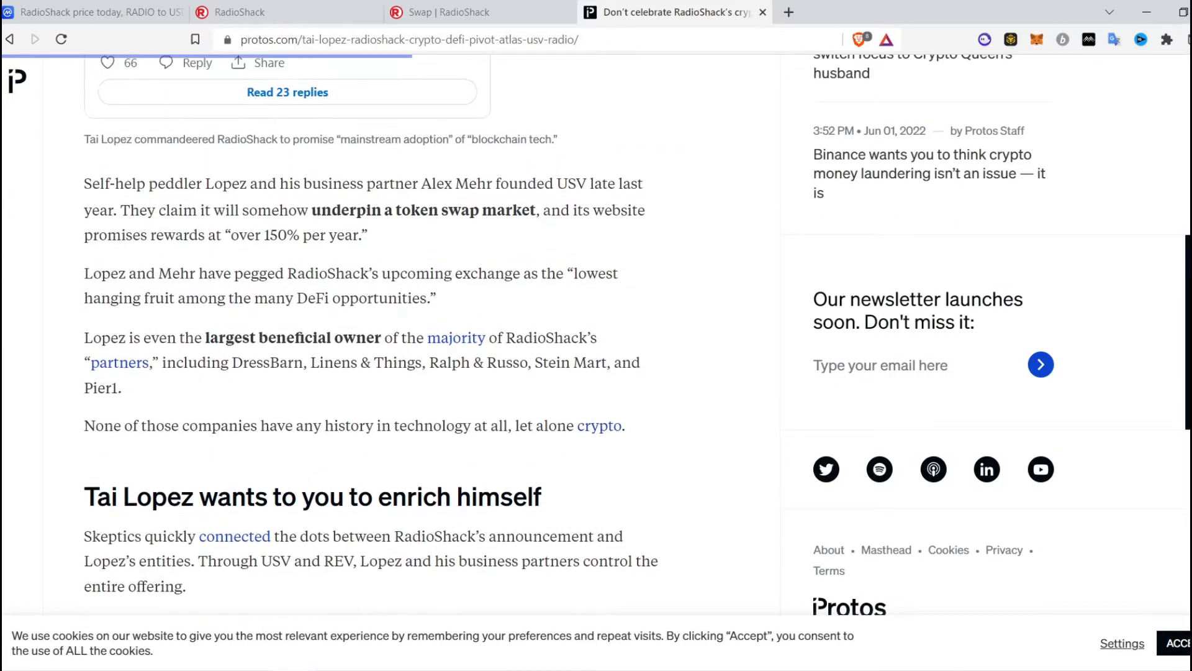
scroll("down", 3)
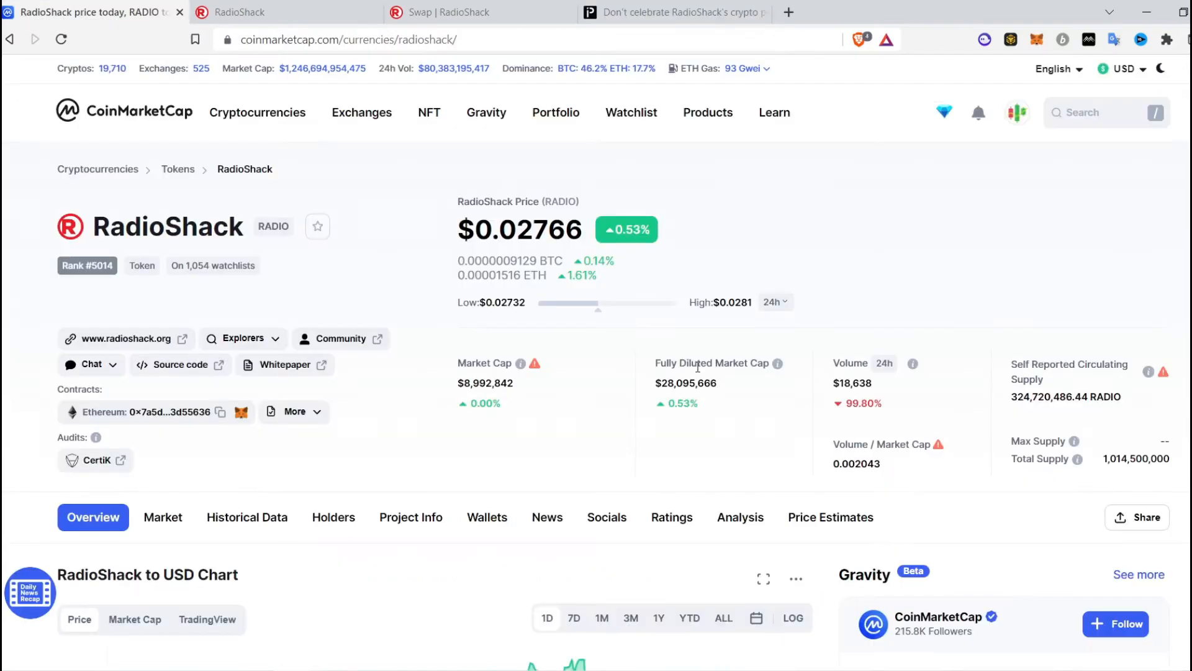
mouse_move(809, 287)
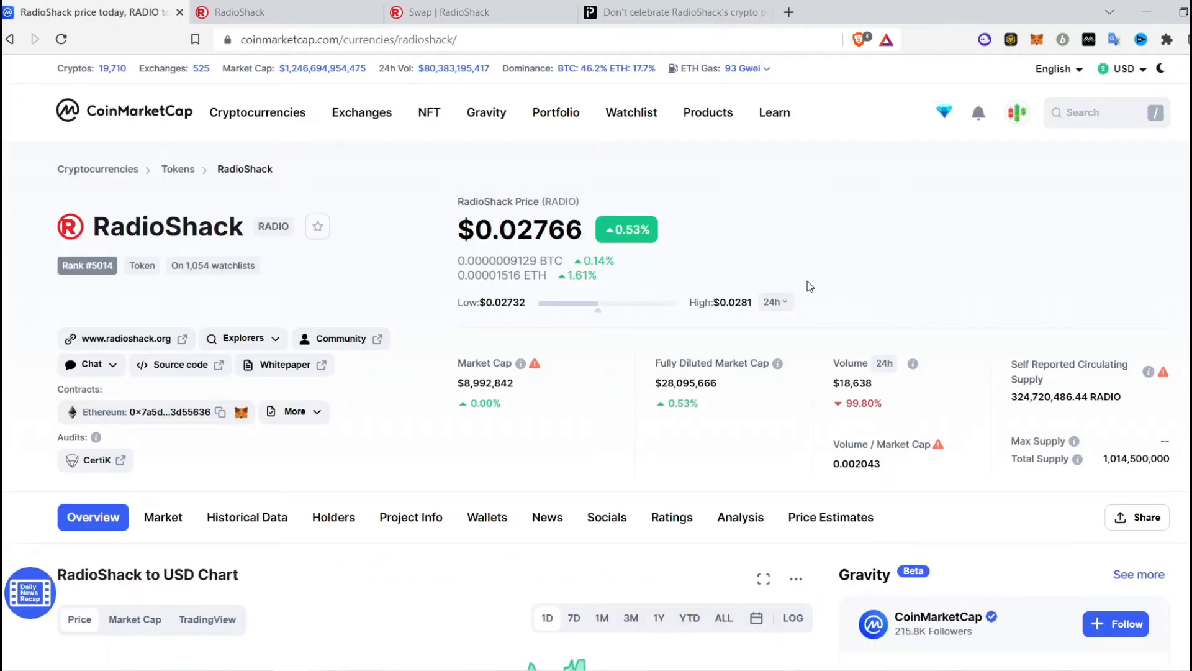
- Return to the Swap | RadioShack tab quoting RADIO at $0.0277
left_click(456, 12)
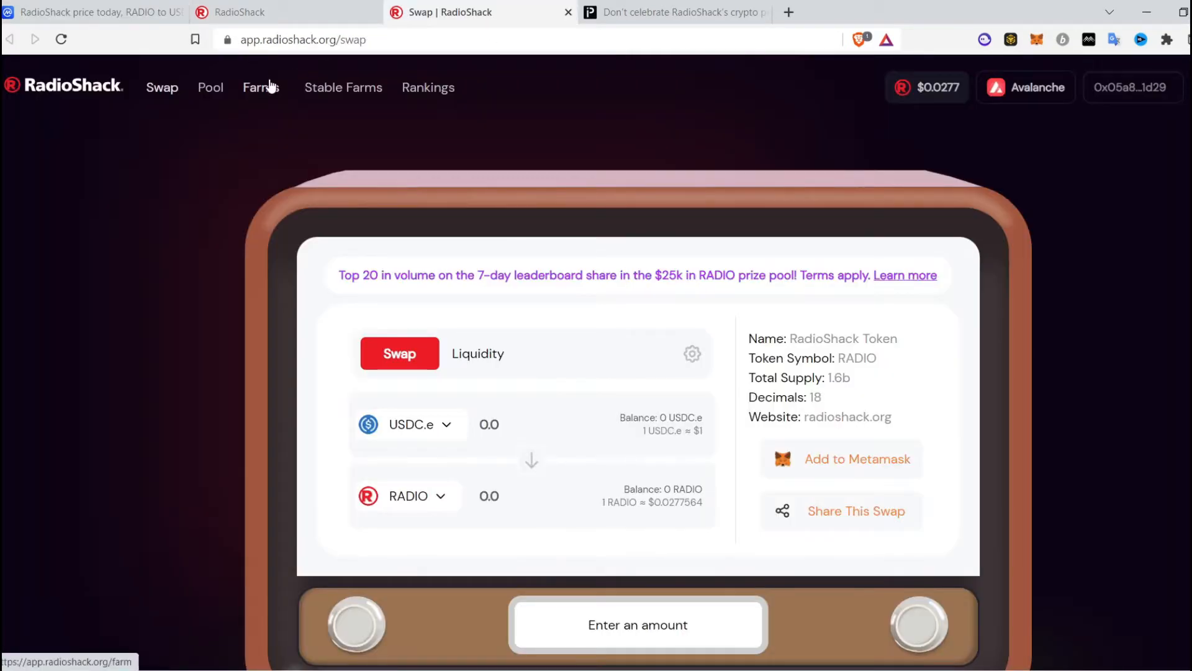
- Open Farms to list the three pools at 200%, 164% and 88.87% APR
left_click(261, 87)
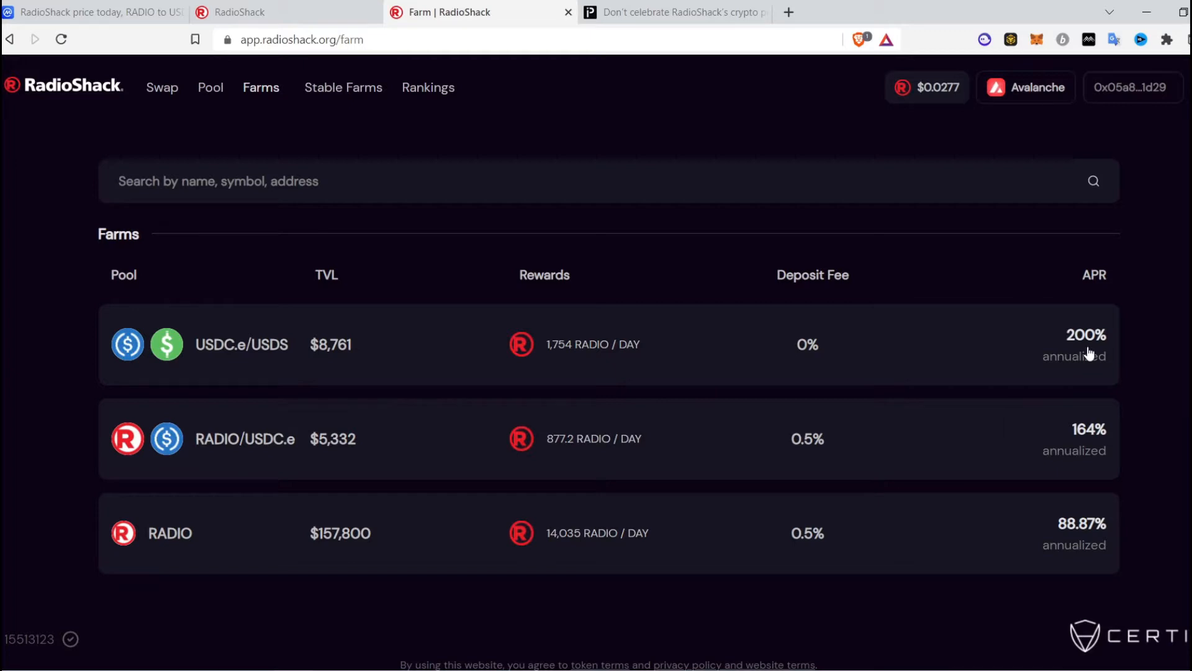
mouse_move(292, 329)
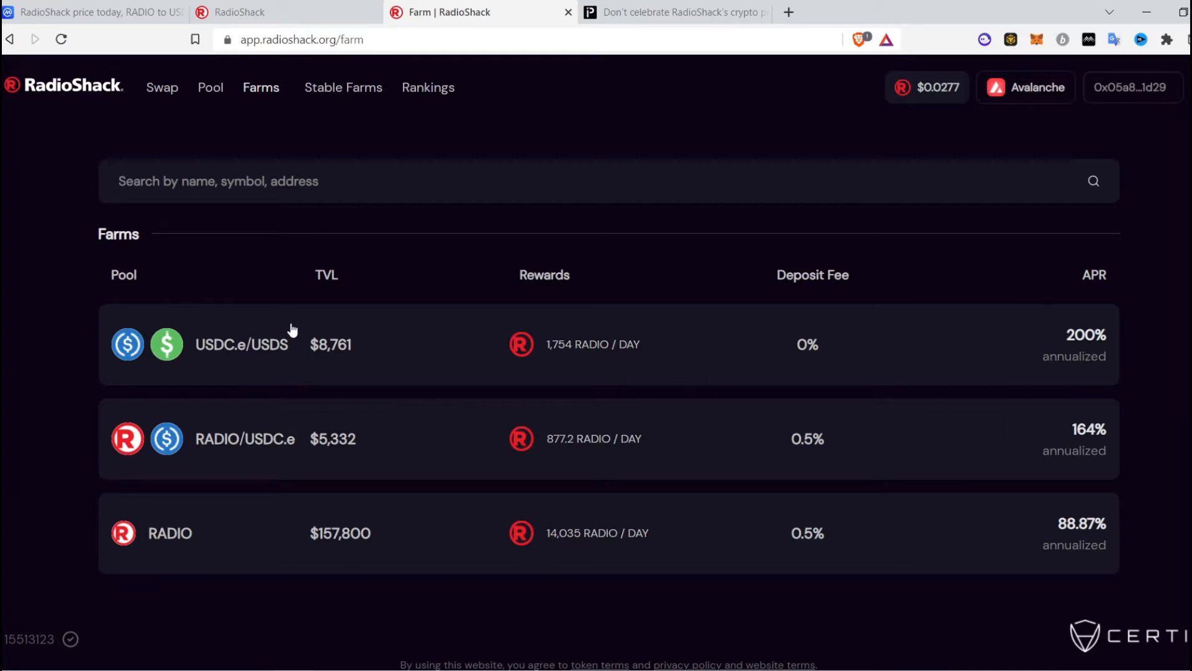
mouse_move(201, 344)
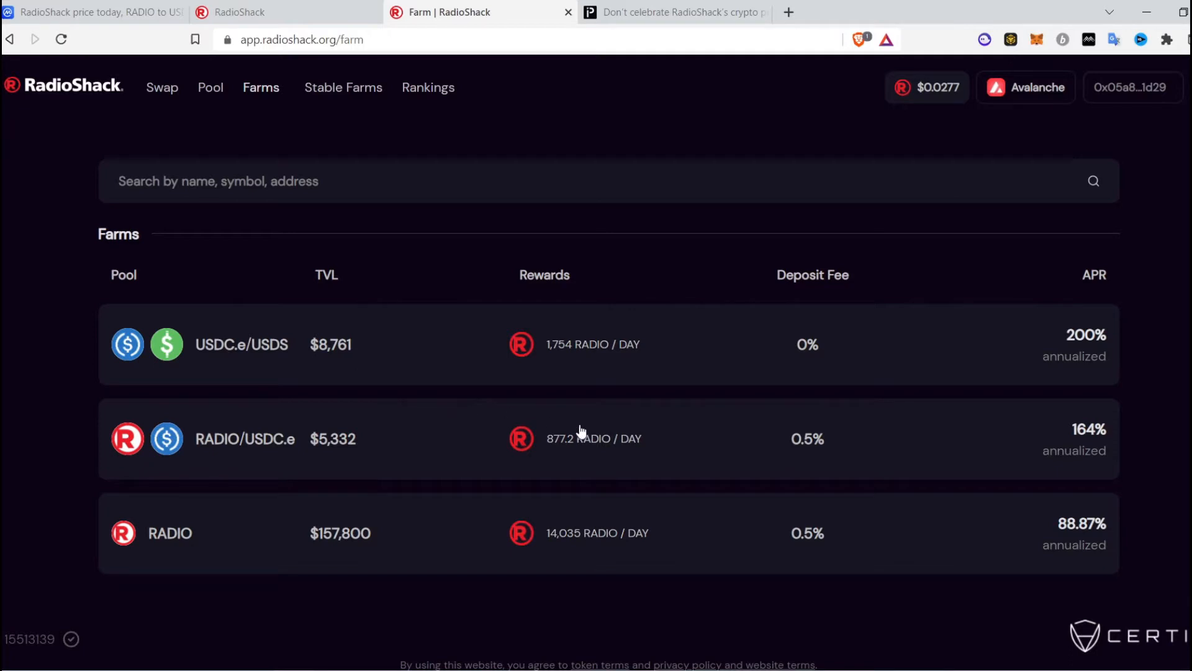
mouse_move(555, 358)
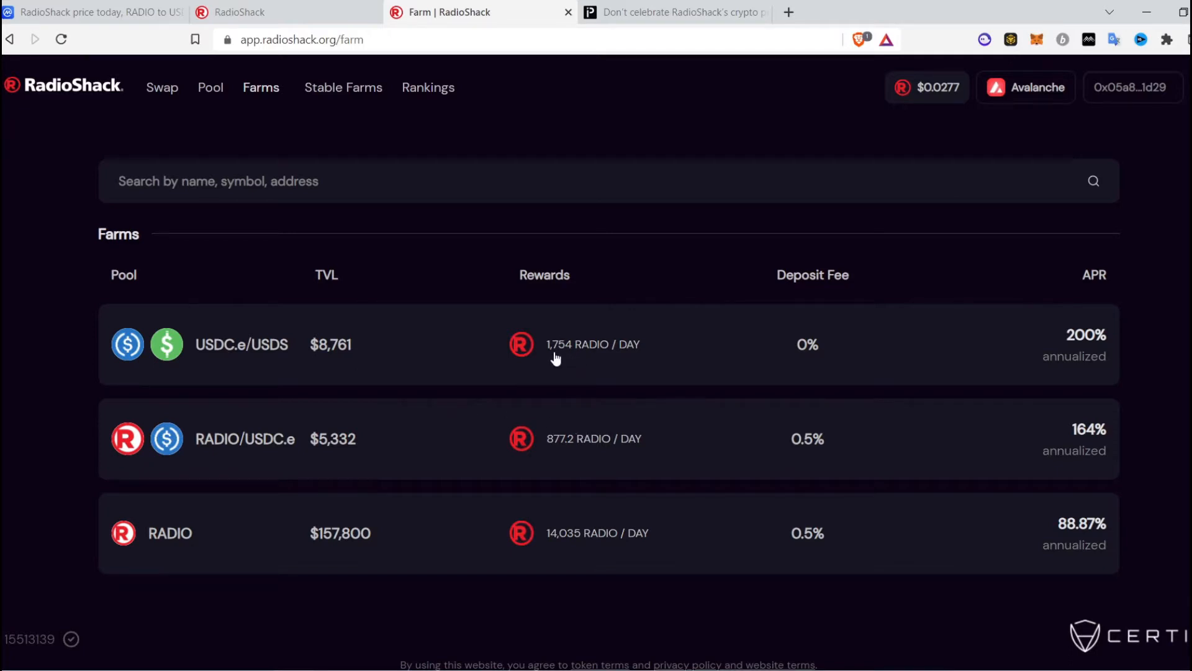
mouse_move(566, 359)
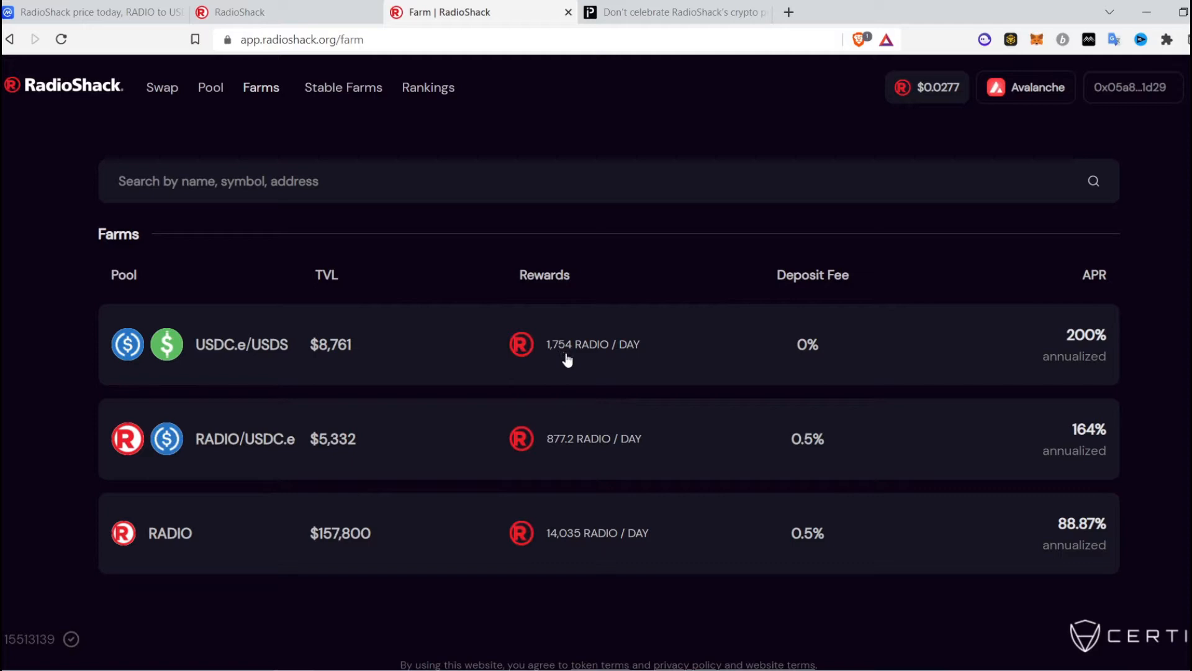
mouse_move(584, 367)
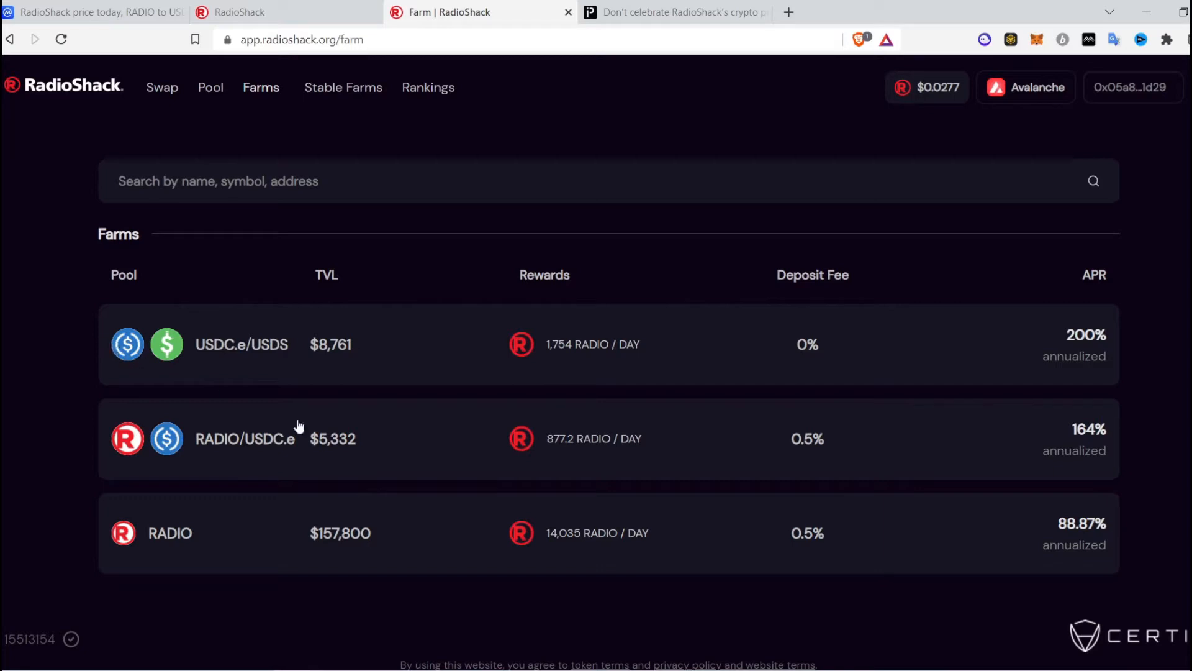
mouse_move(155, 544)
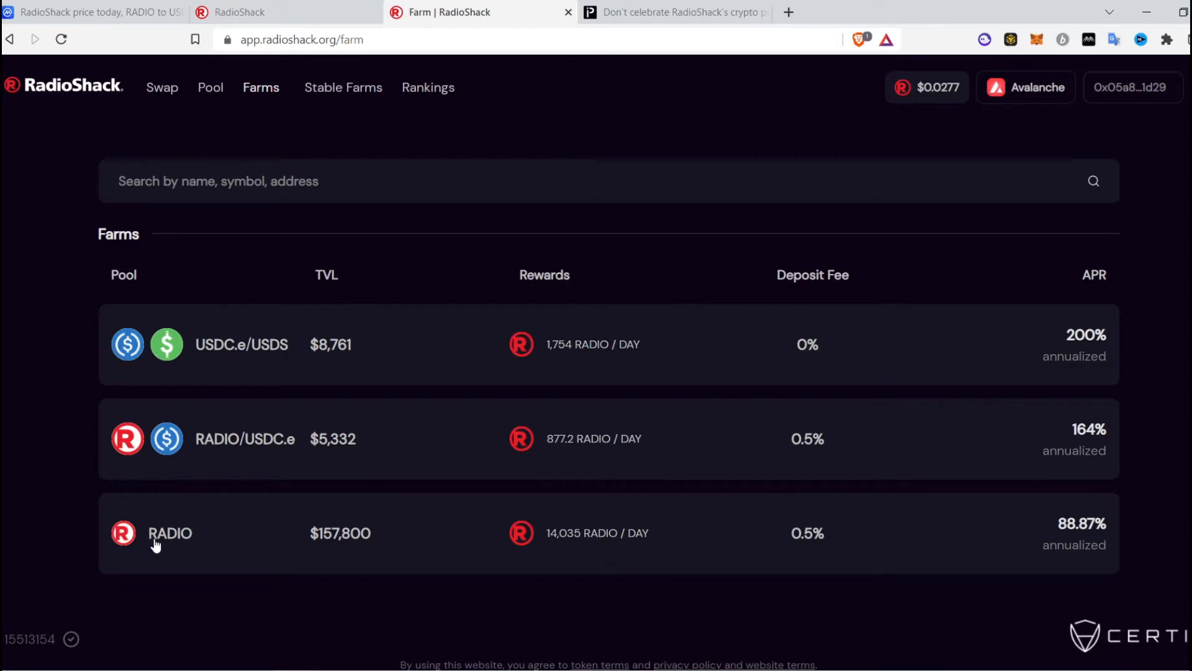
mouse_move(567, 543)
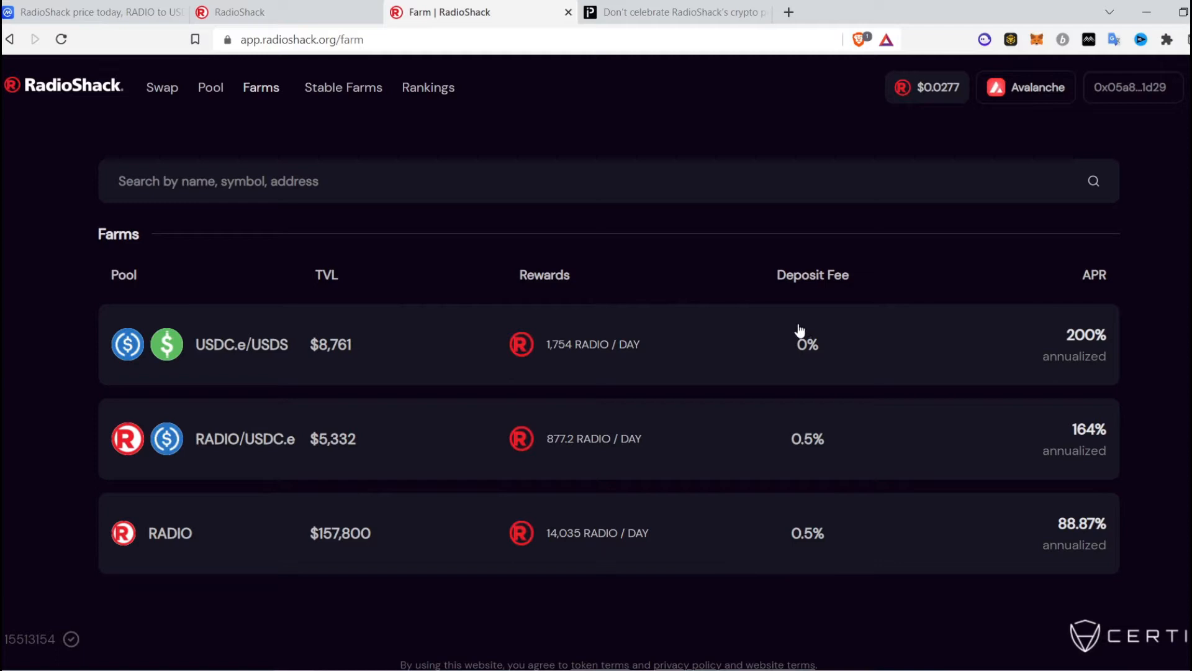
mouse_move(800, 336)
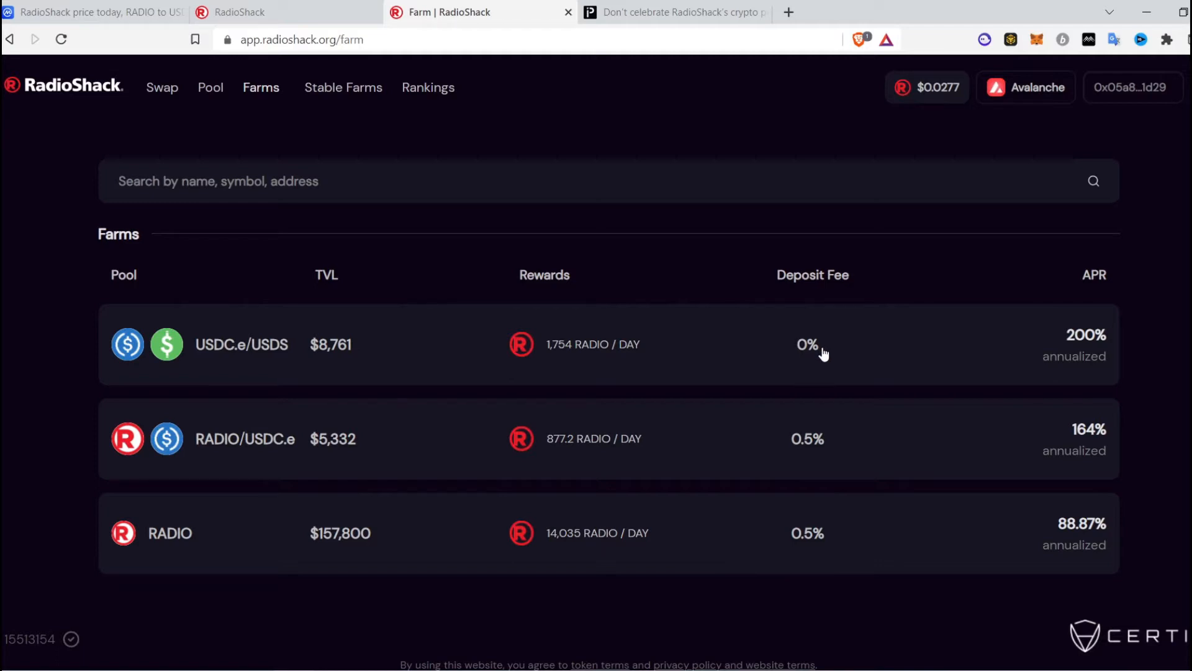
mouse_move(1068, 361)
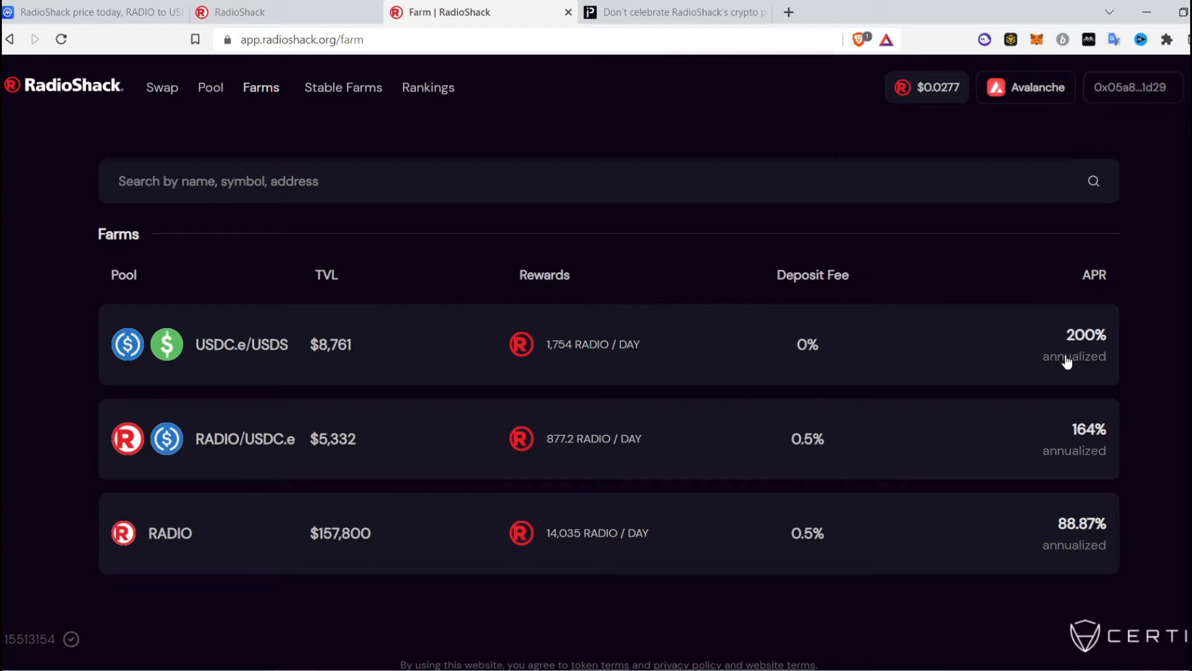
mouse_move(707, 539)
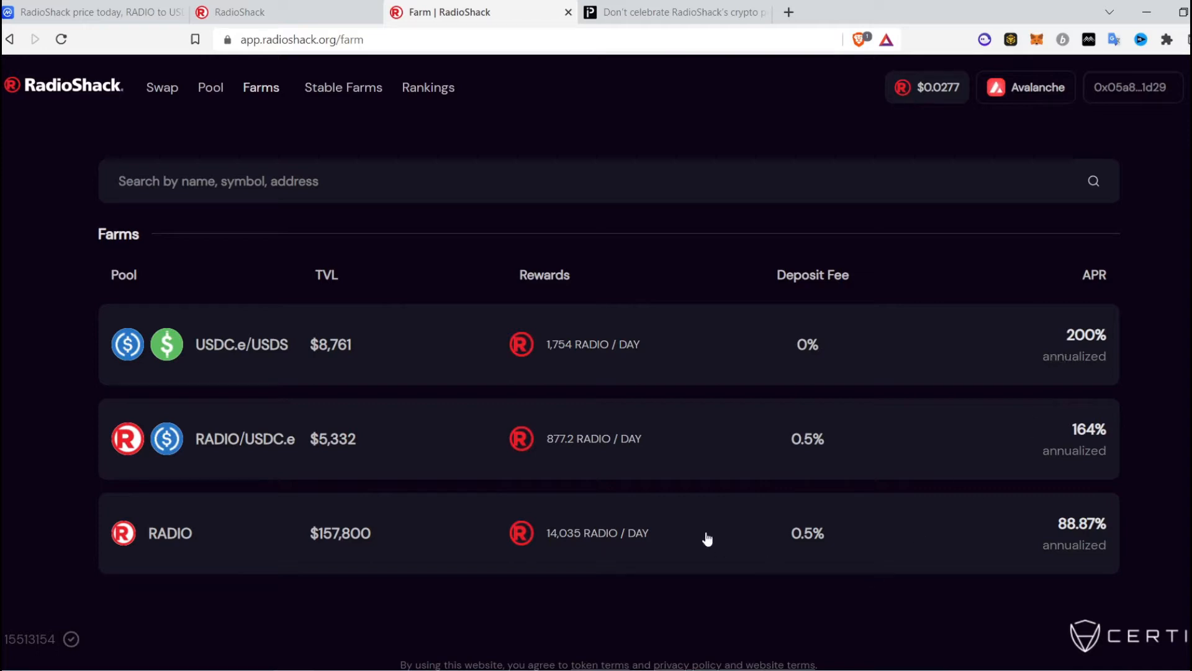
mouse_move(327, 521)
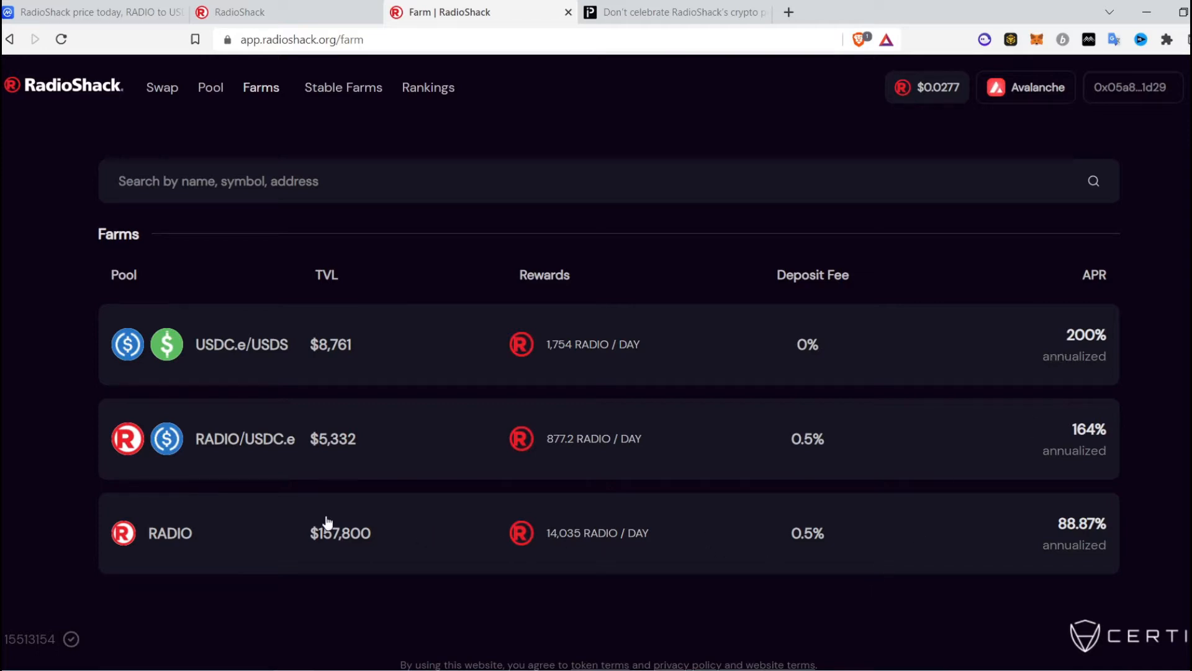
mouse_move(190, 536)
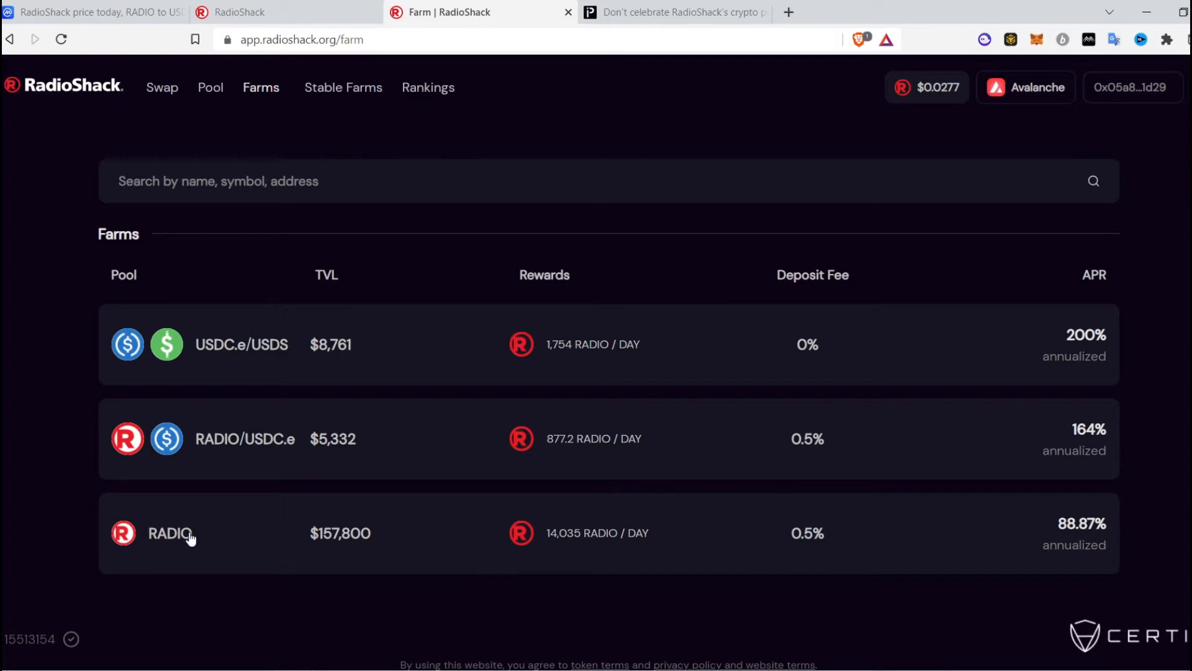
- Expand the RADIO farm to its Manage Position staking panel with a 0.0 deposit
left_click(170, 532)
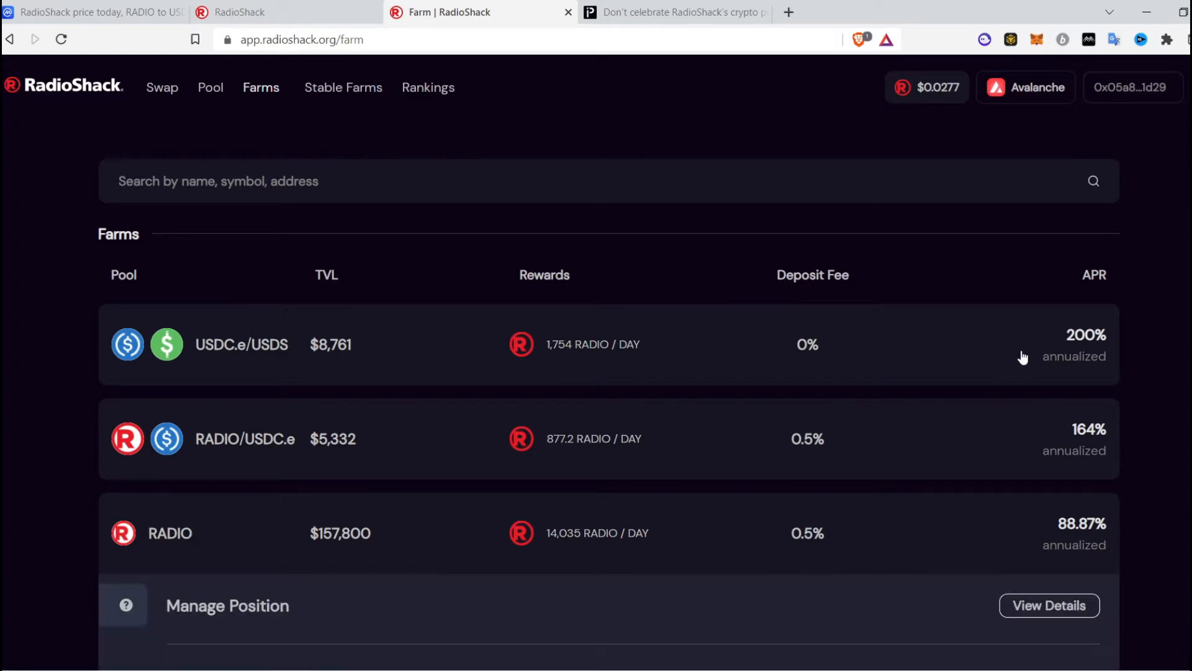
scroll("down", 3)
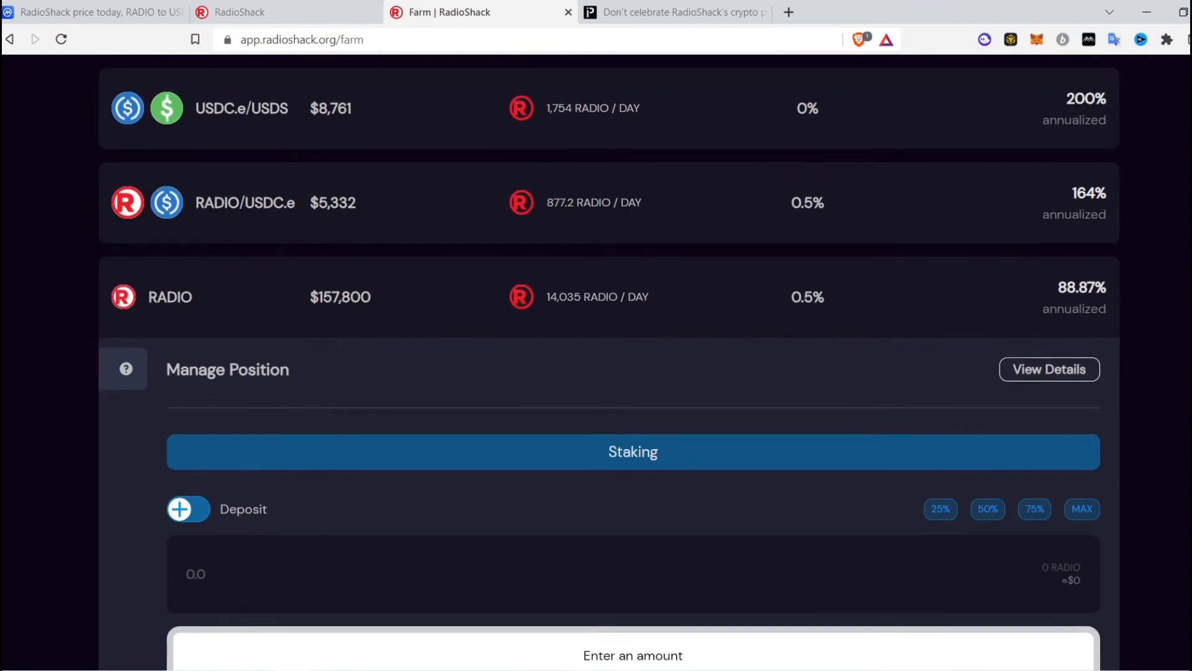
scroll("down", 3)
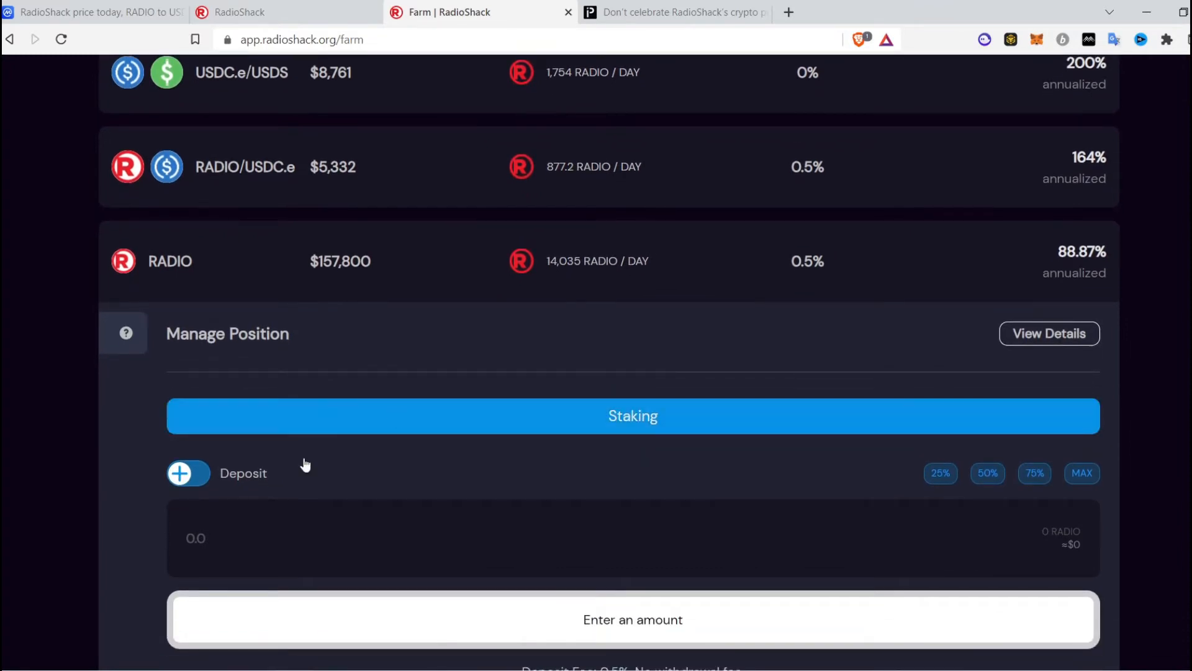
mouse_move(528, 405)
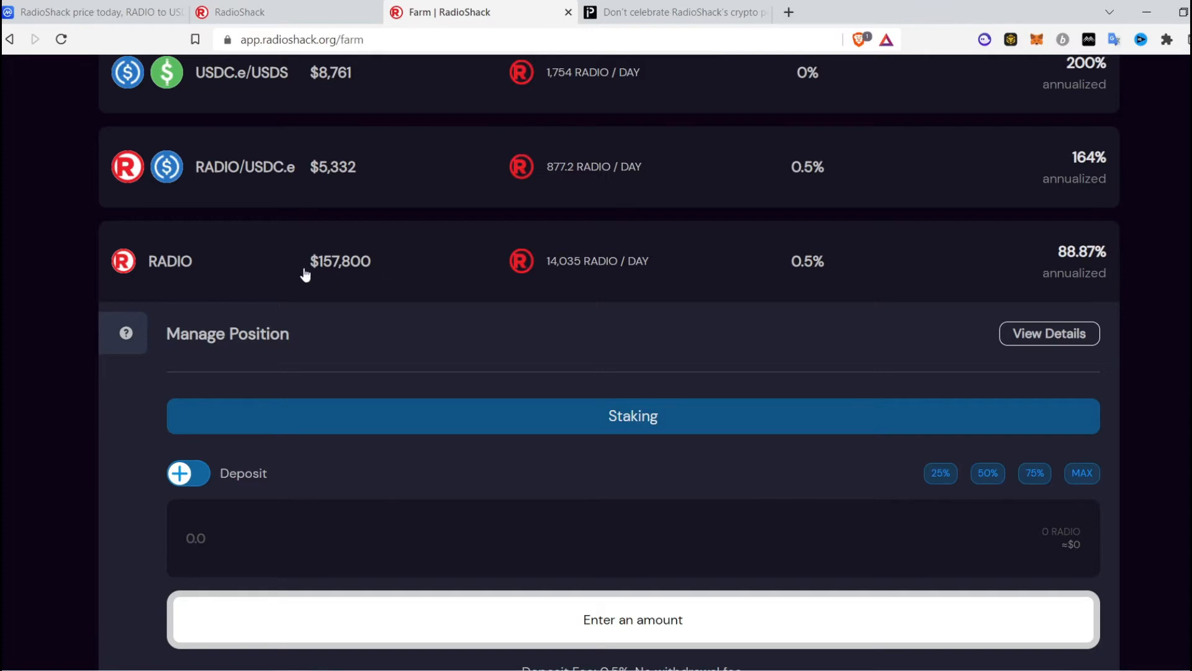
mouse_move(272, 267)
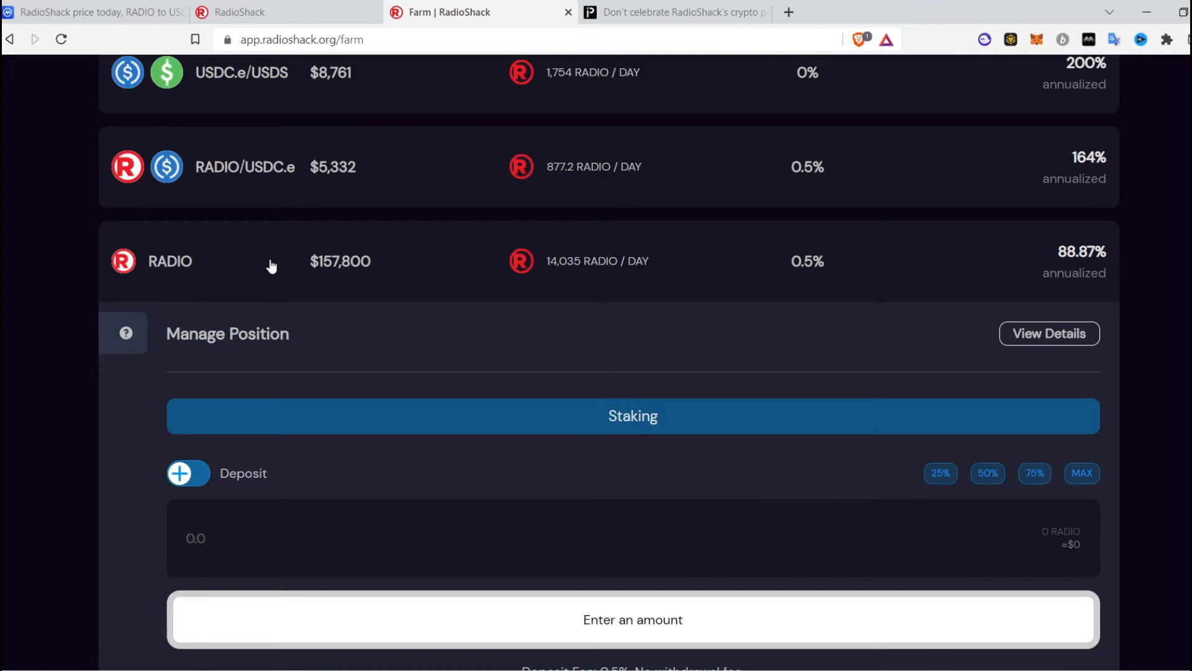
mouse_move(570, 275)
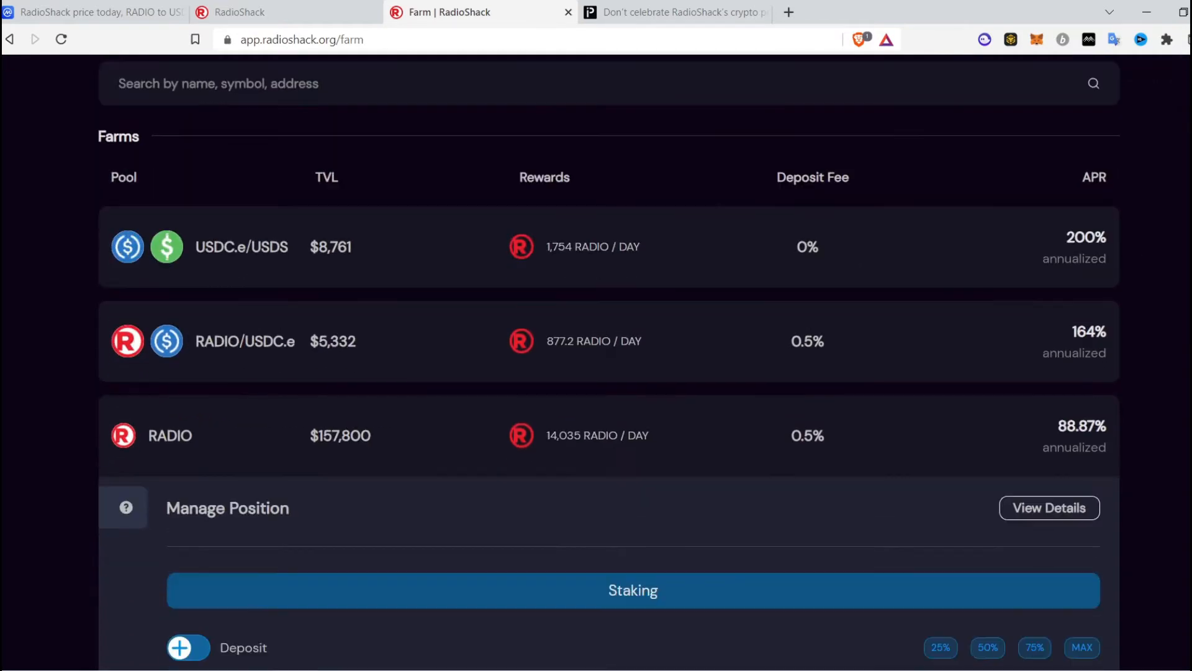
- Compute 500 ÷ 0.02766 ≈ 18,076.64 RADIO in Calculator, then return to the farm page
left_click(91, 12)
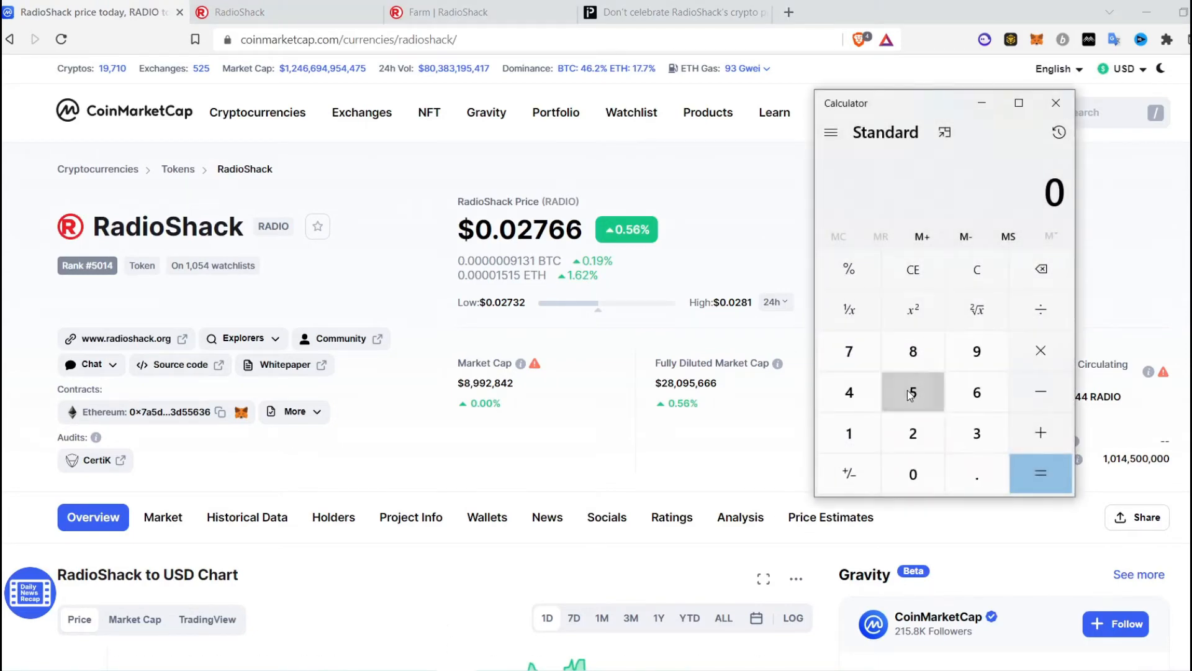
left_click(913, 474)
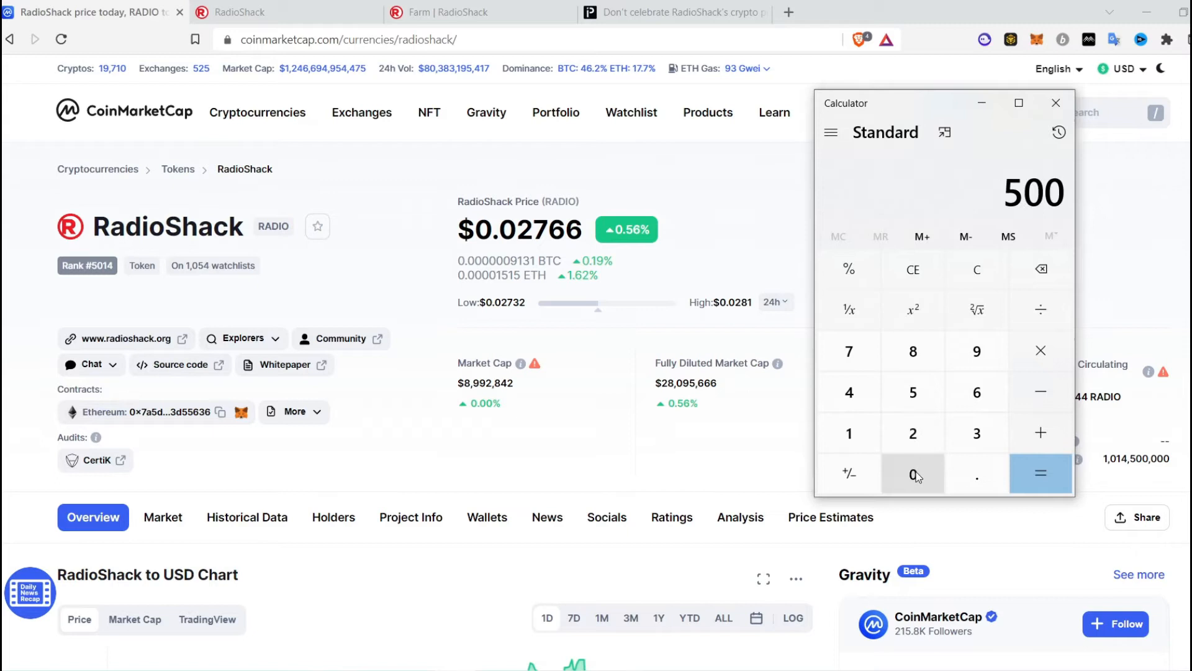
mouse_move(1041, 308)
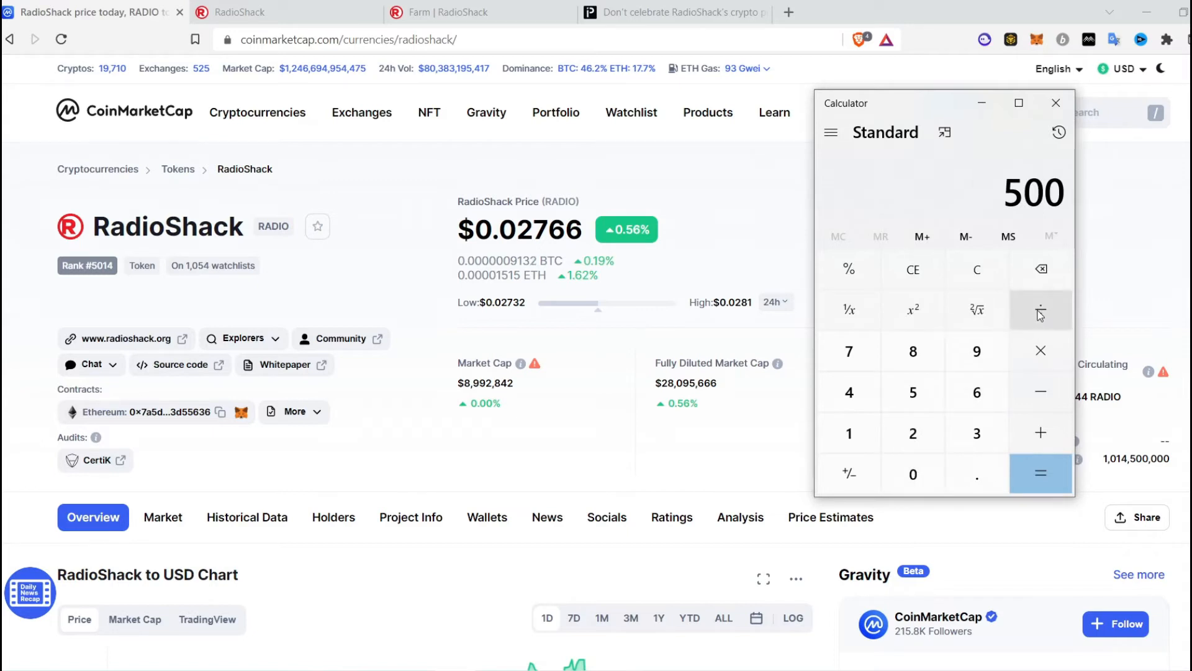
left_click(1040, 309)
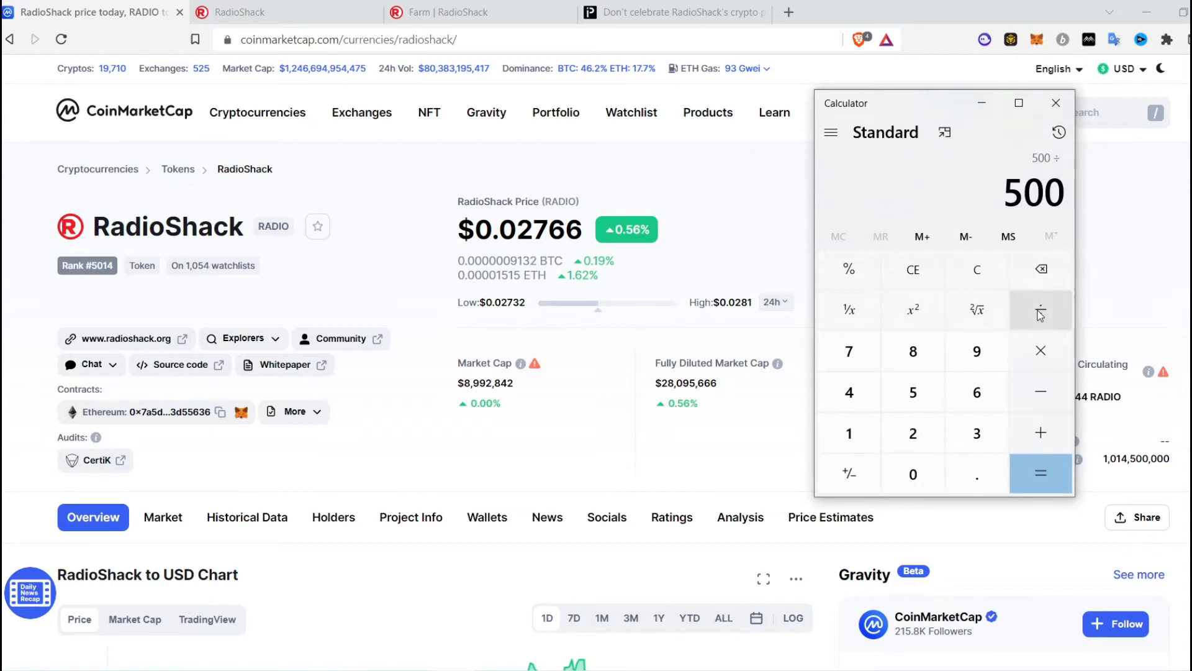
left_click(912, 474)
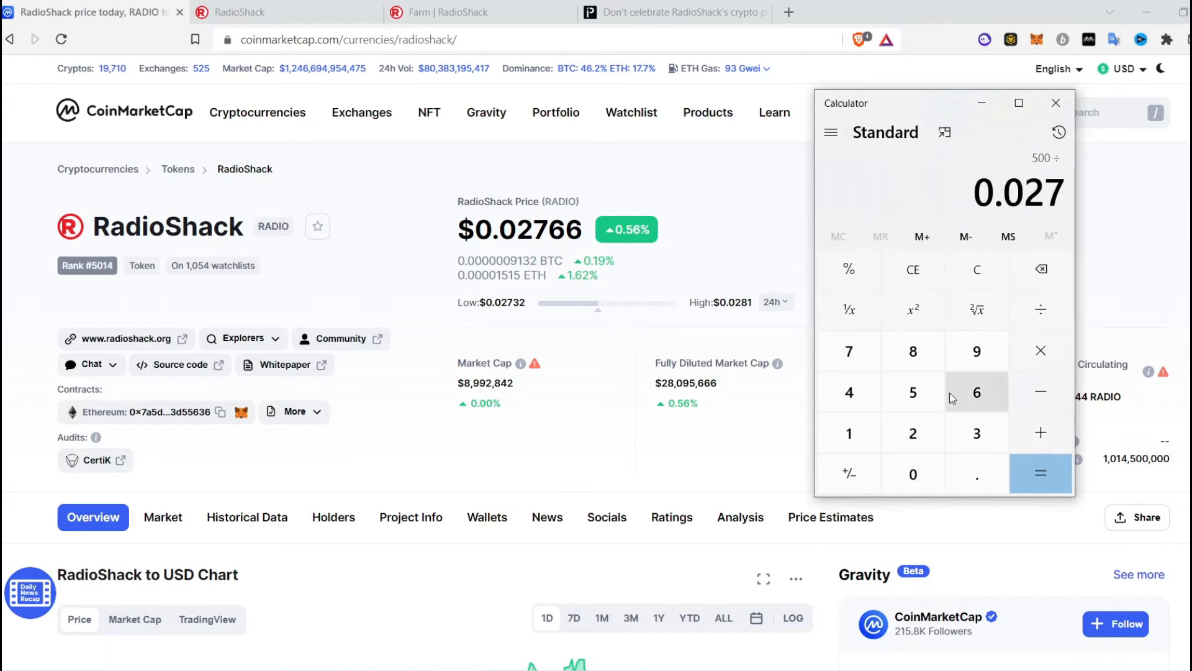
left_click(1040, 473)
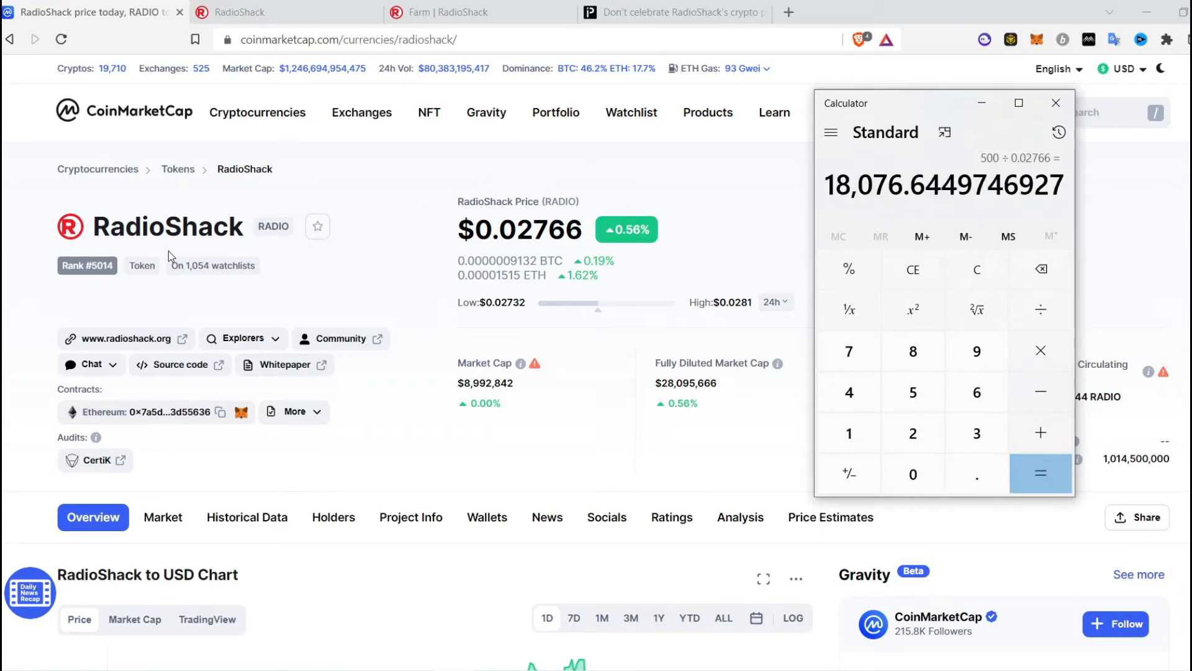
left_click(453, 12)
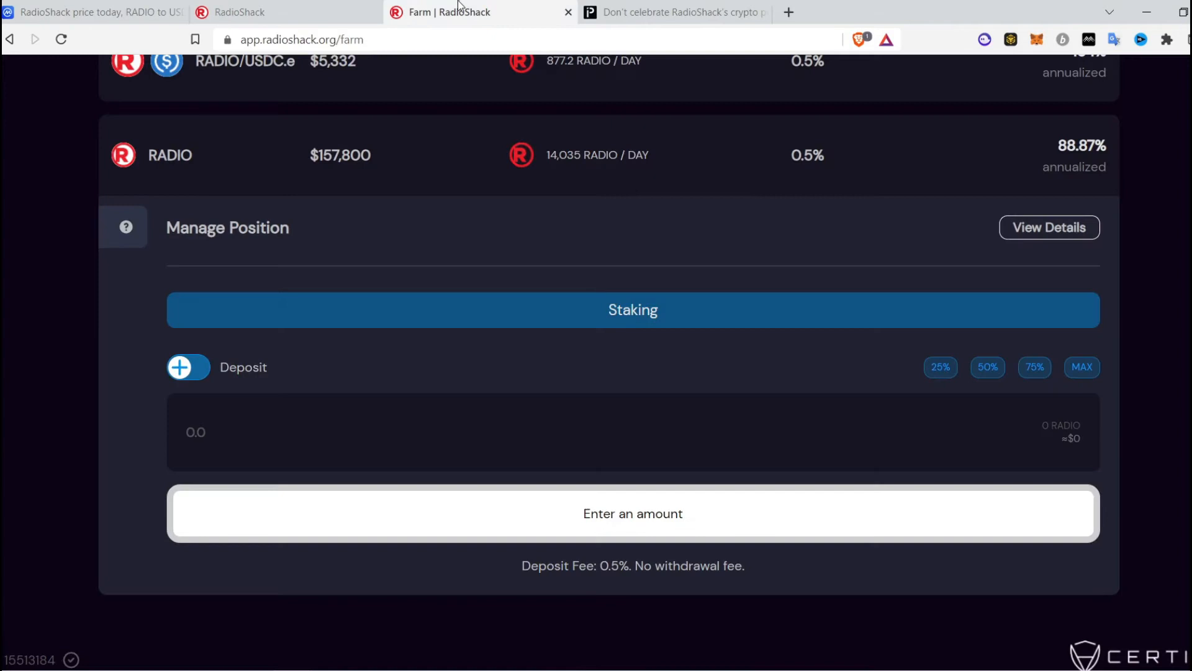
mouse_move(448, 193)
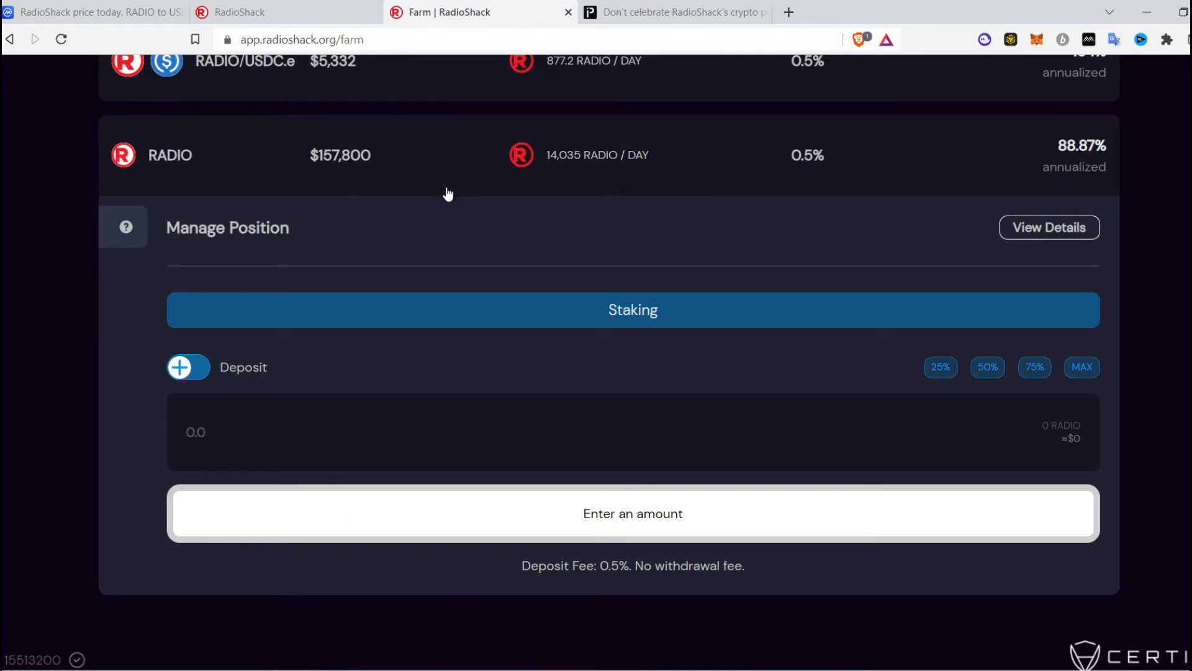
mouse_move(487, 162)
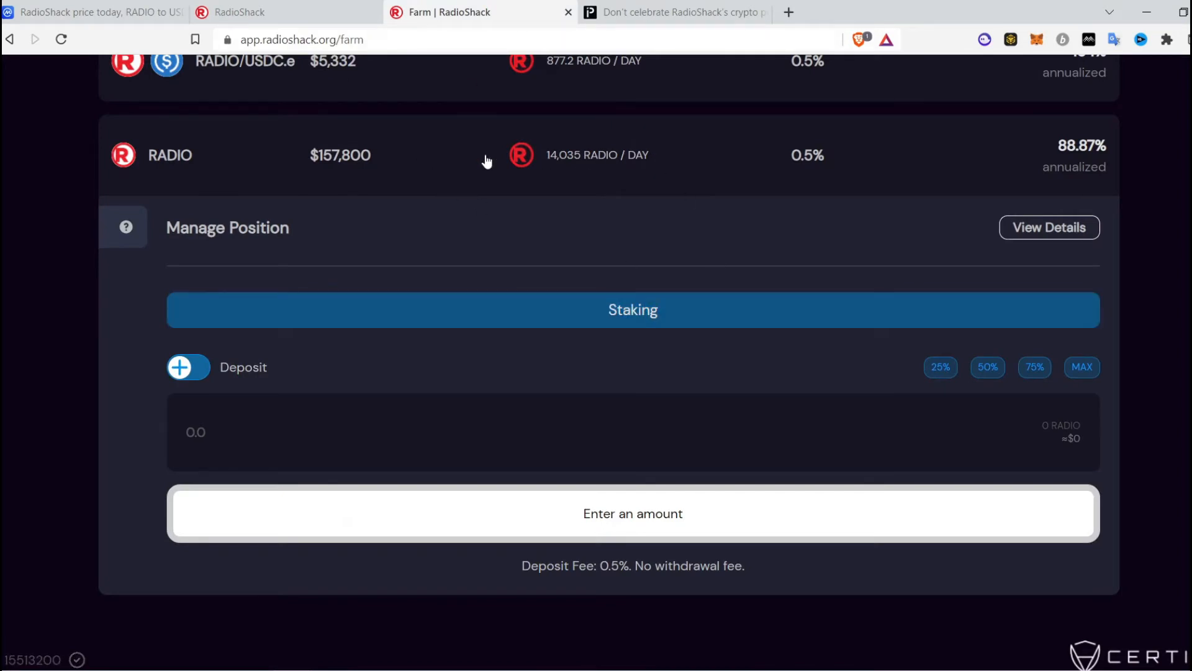
mouse_move(378, 124)
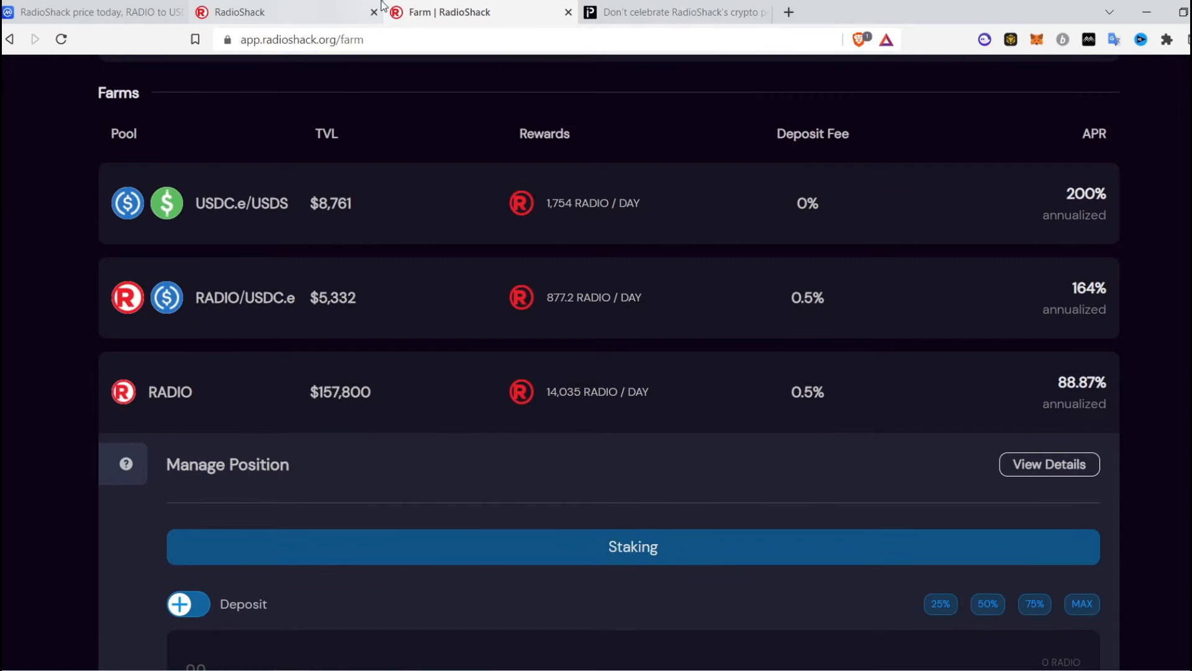
- Switch to CoinMarketCap's RADIO page showing $0.02766 and 324.7M circulating supply
left_click(91, 11)
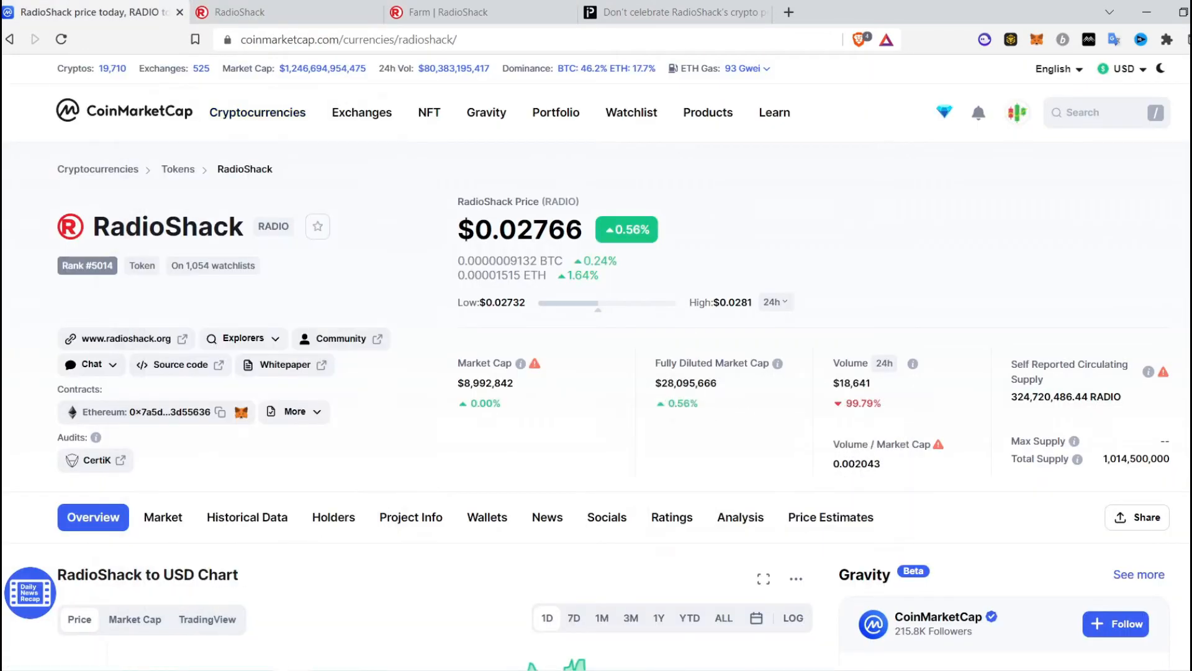
scroll("down", 3)
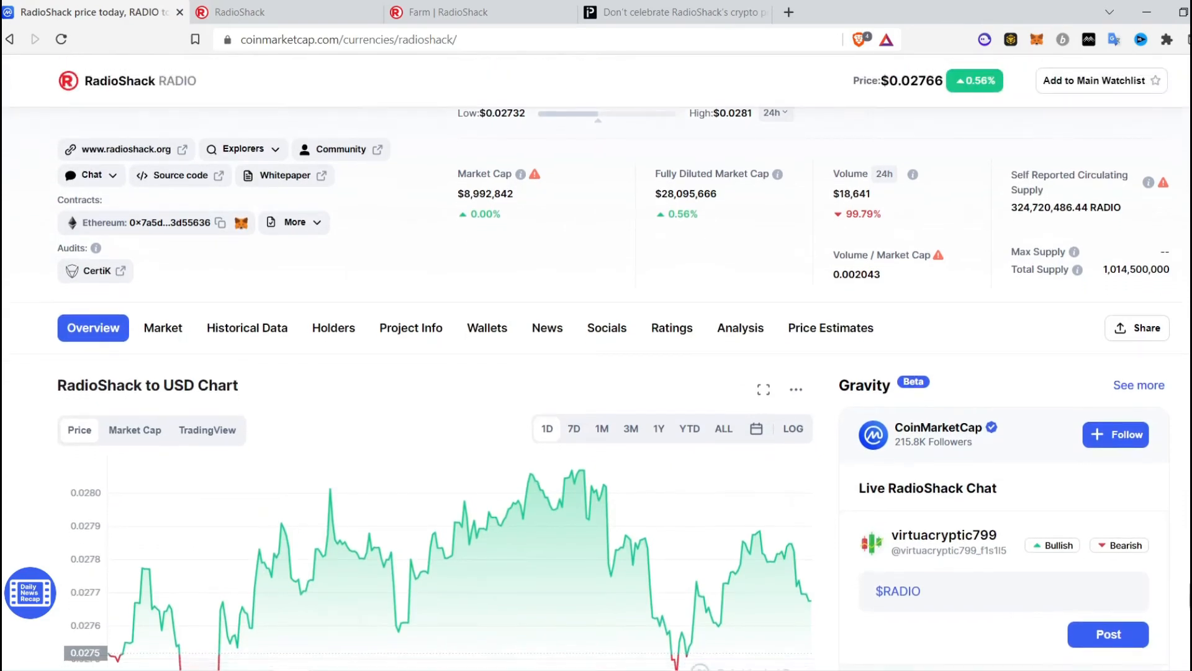
scroll("down", 3)
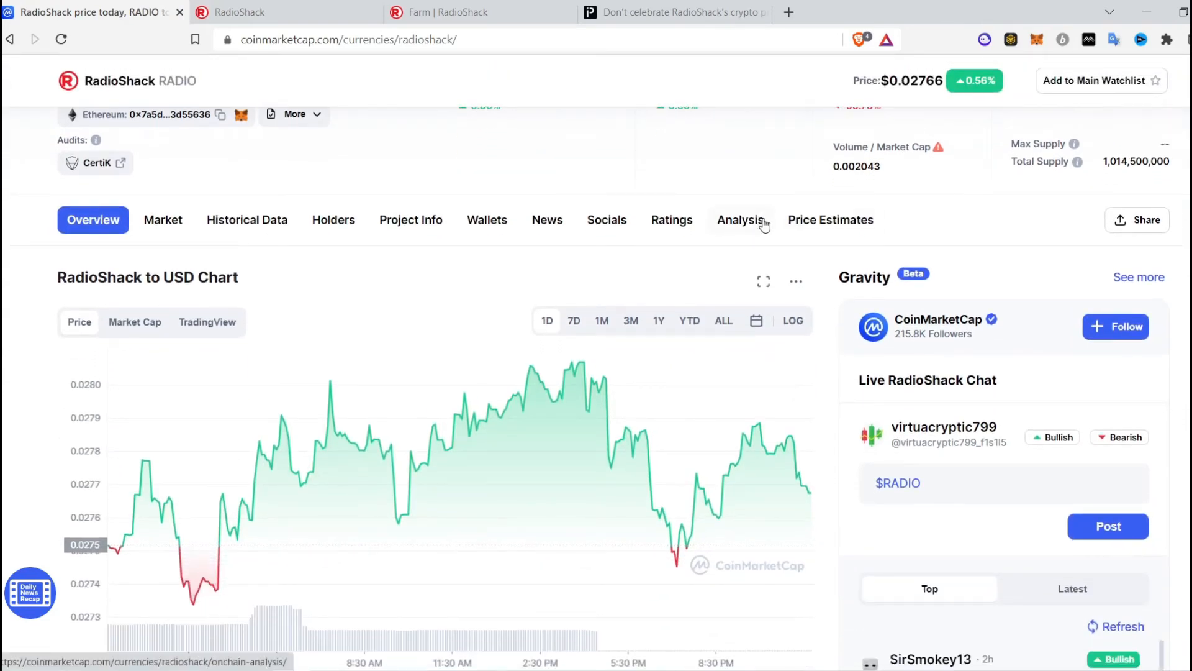
scroll("down", 3)
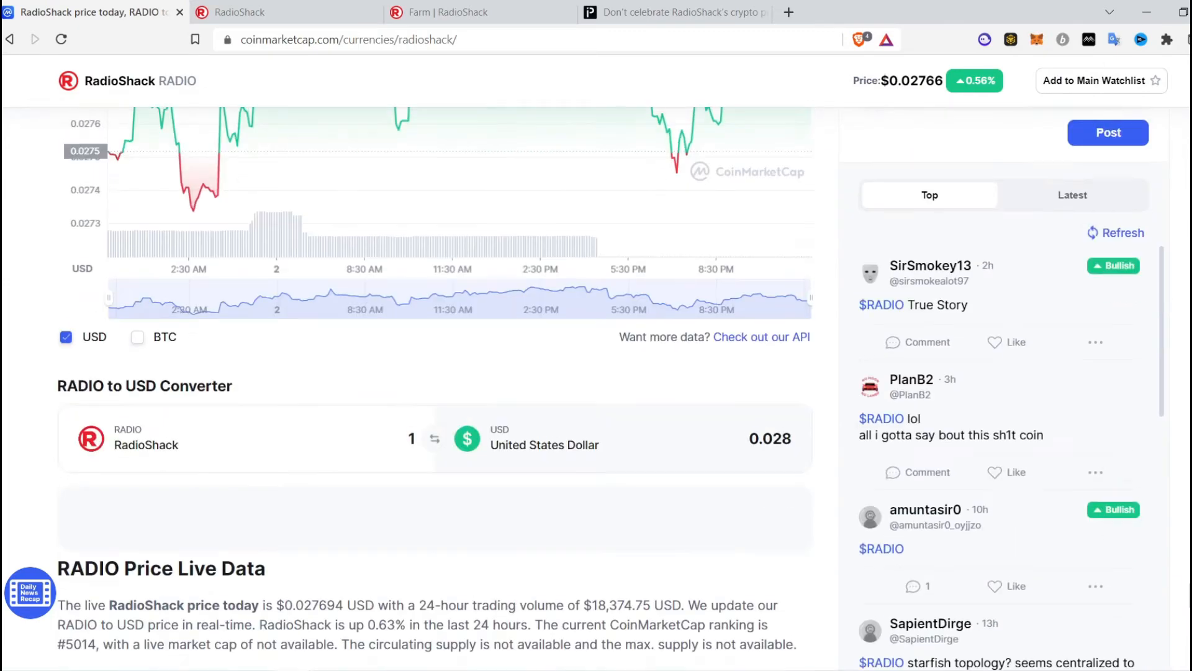
scroll("down", 3)
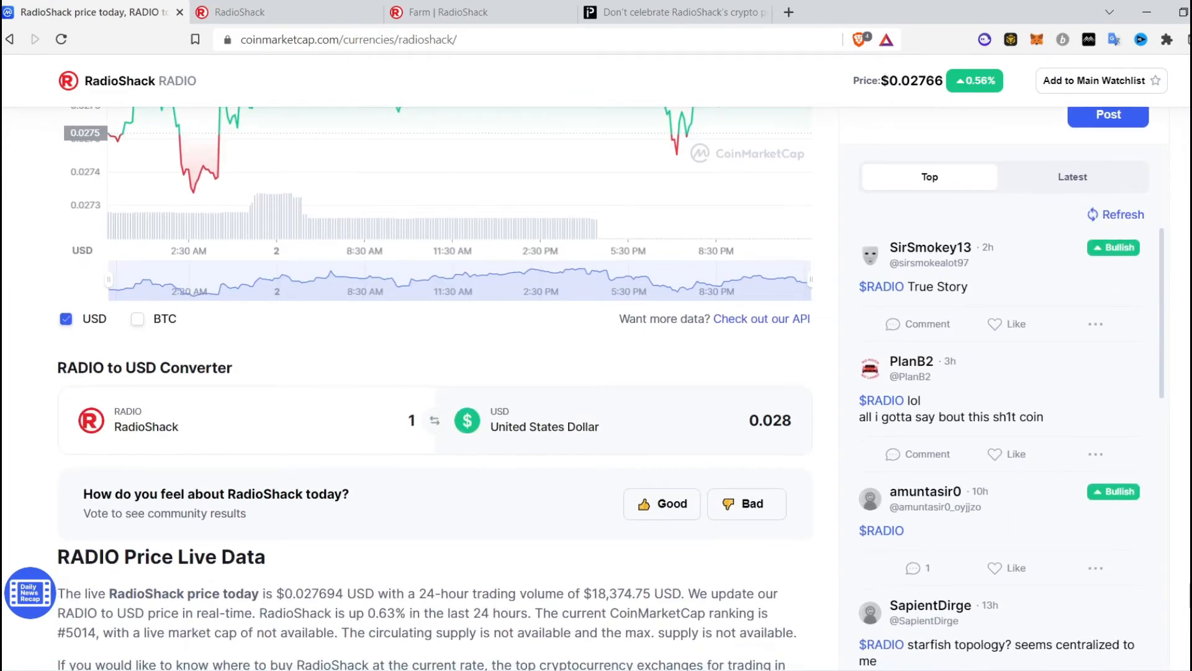
scroll("down", 3)
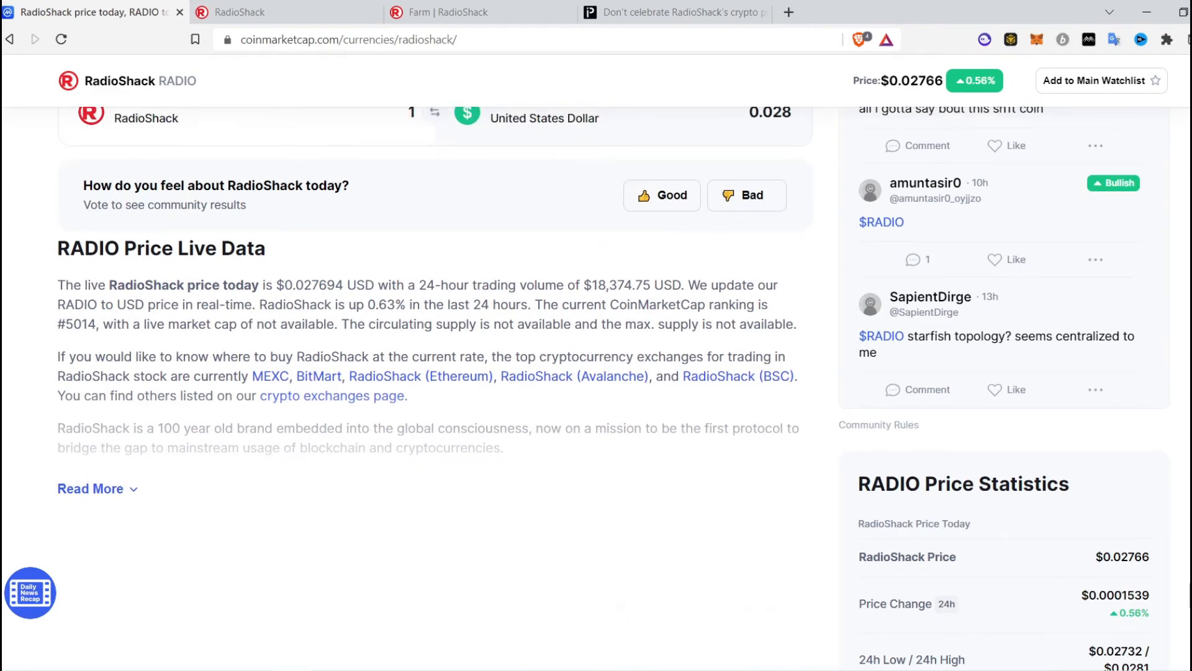
scroll("up", 3)
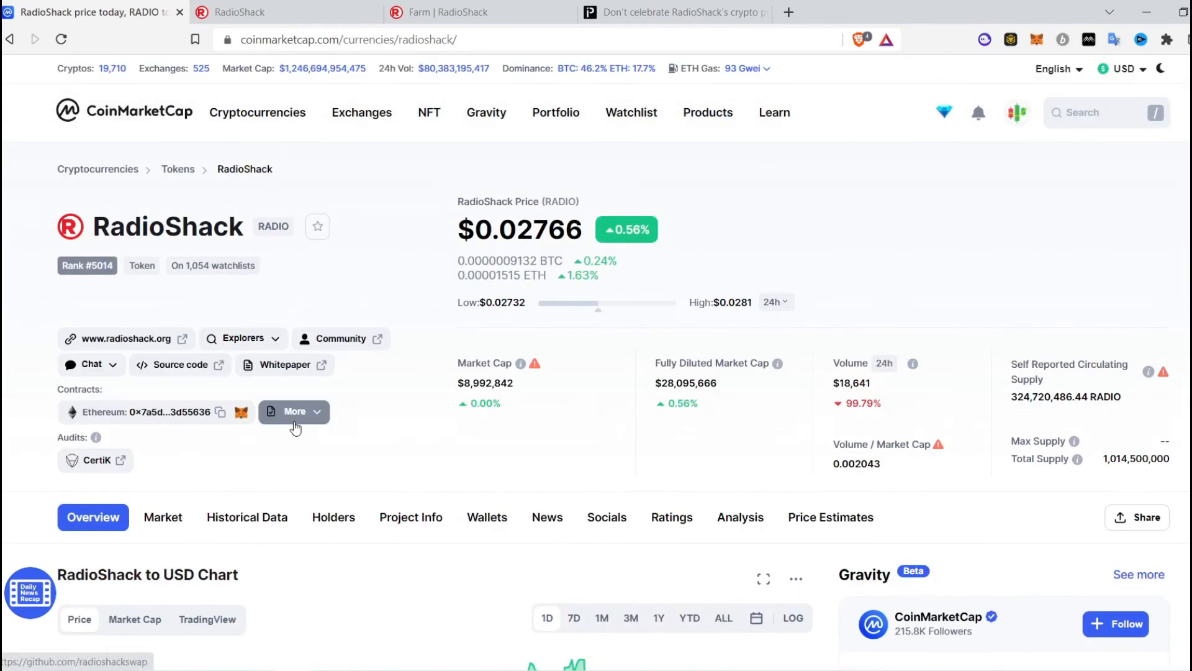
left_click(293, 411)
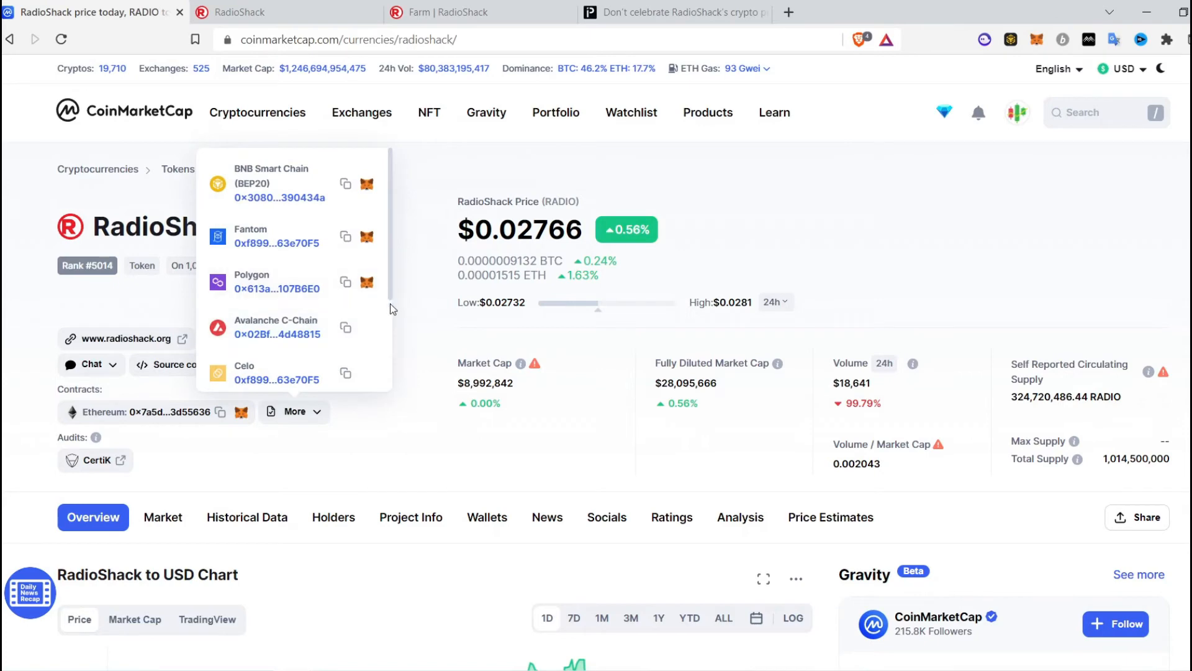
scroll("down", 3)
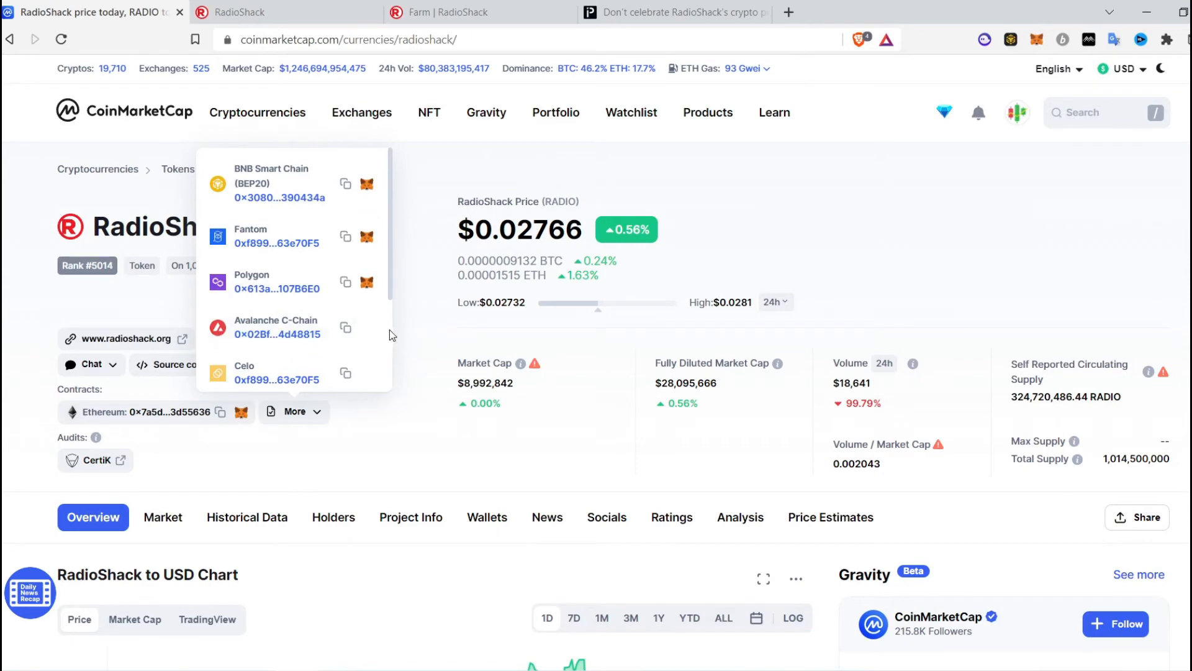
scroll("down", 3)
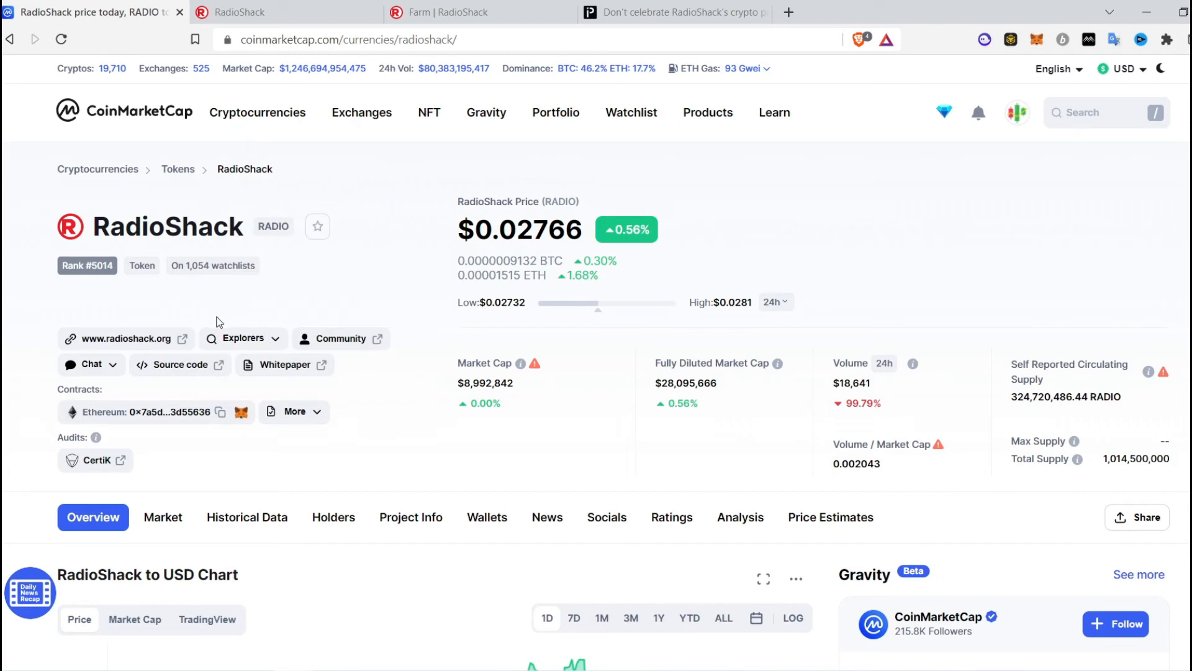
mouse_move(475, 477)
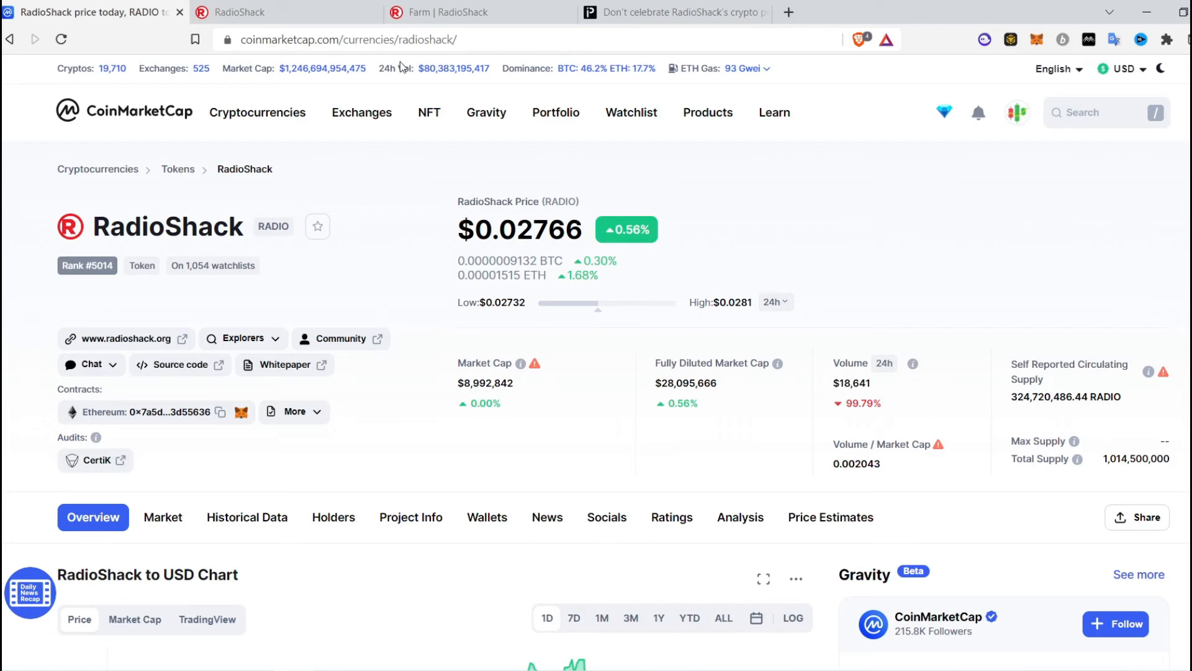
- Return to the farms tab and scroll to the RADIO pool's 0.0 deposit entry
left_click(454, 13)
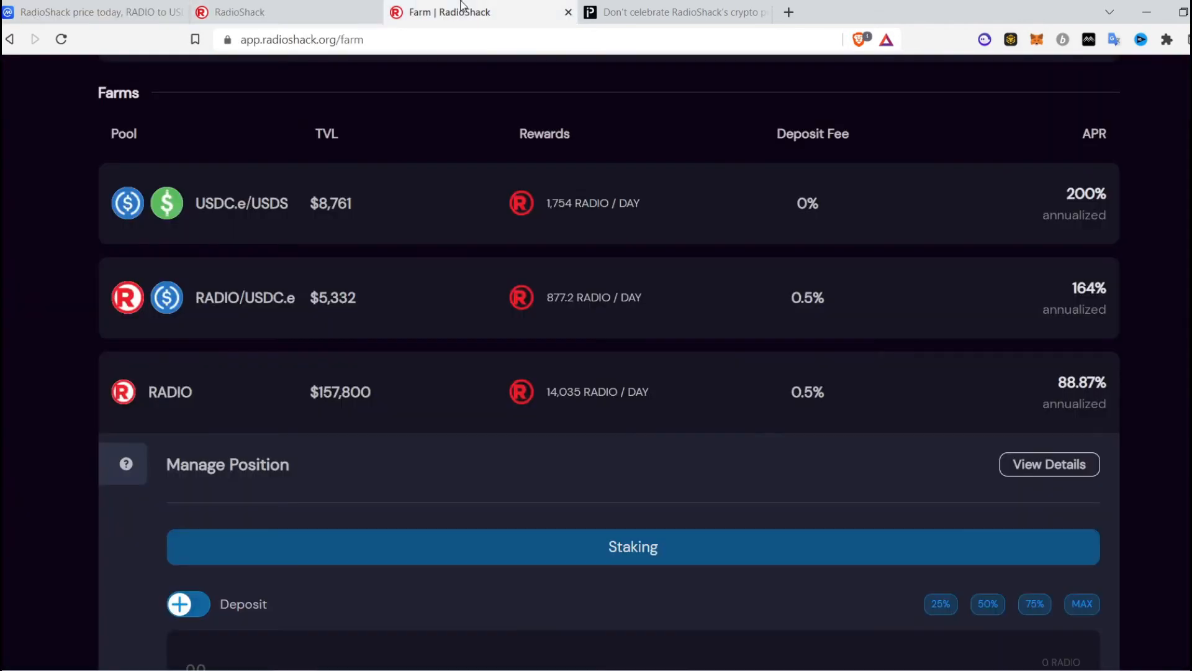
mouse_move(578, 452)
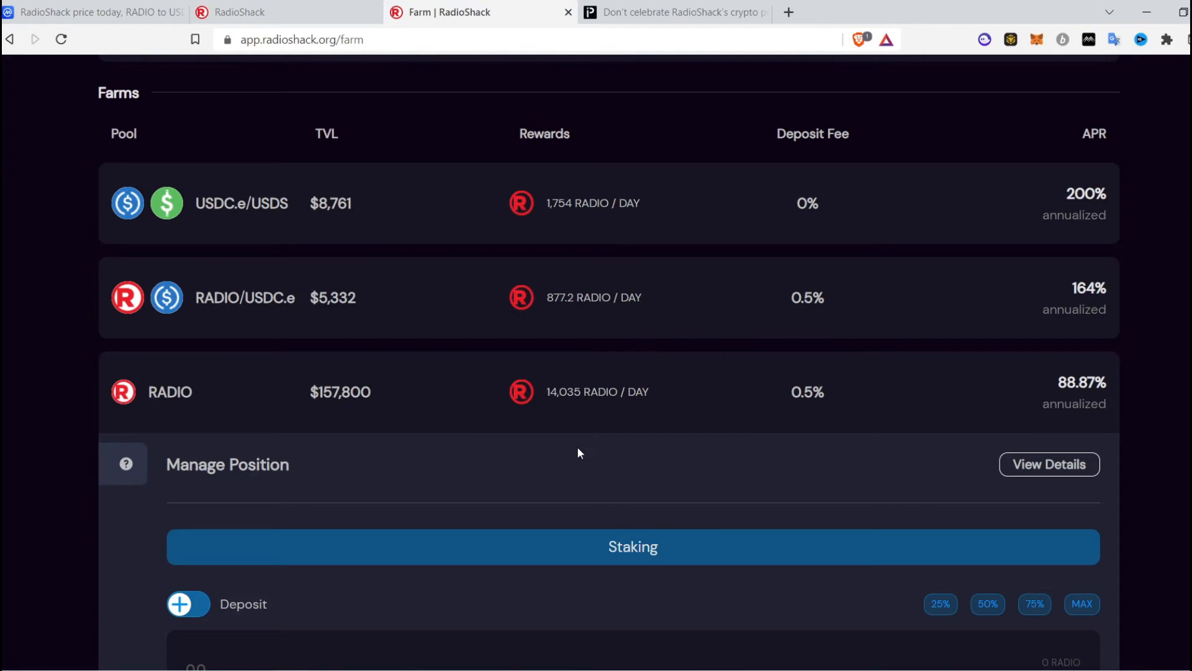
mouse_move(287, 375)
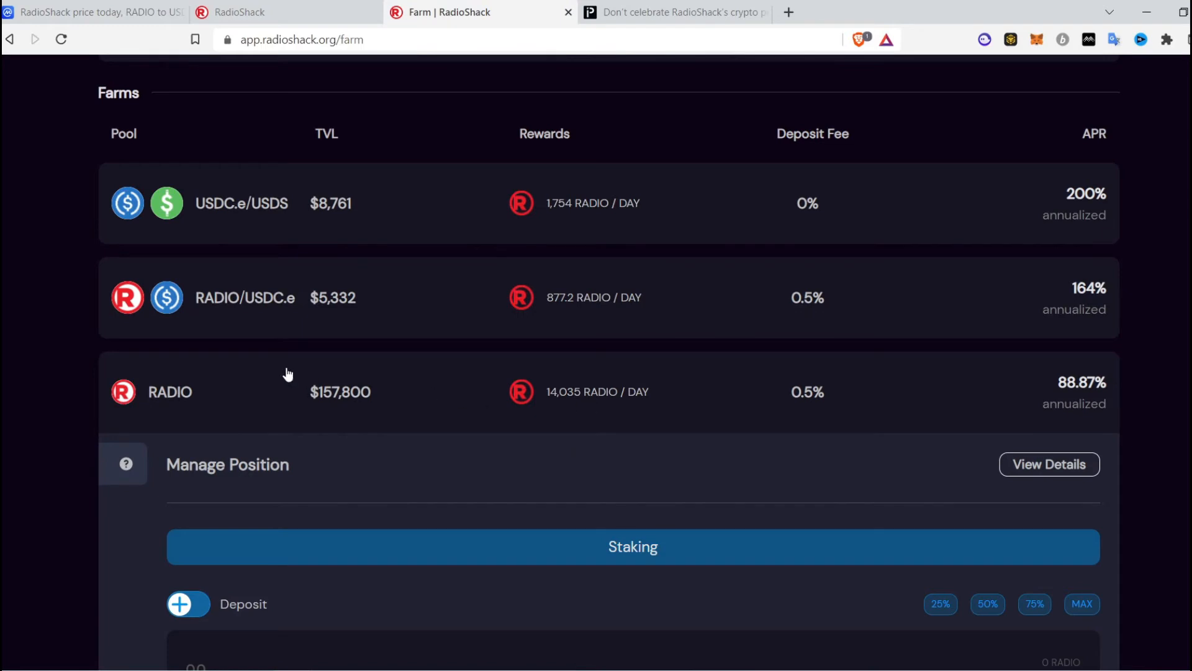
mouse_move(251, 398)
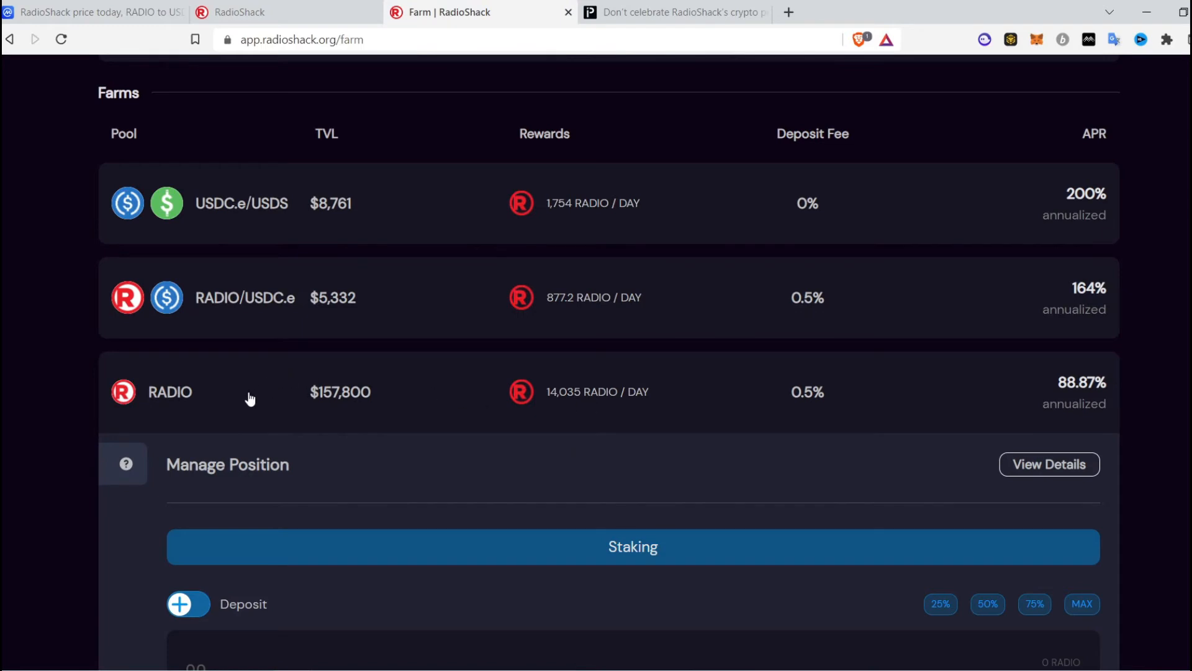
mouse_move(1075, 298)
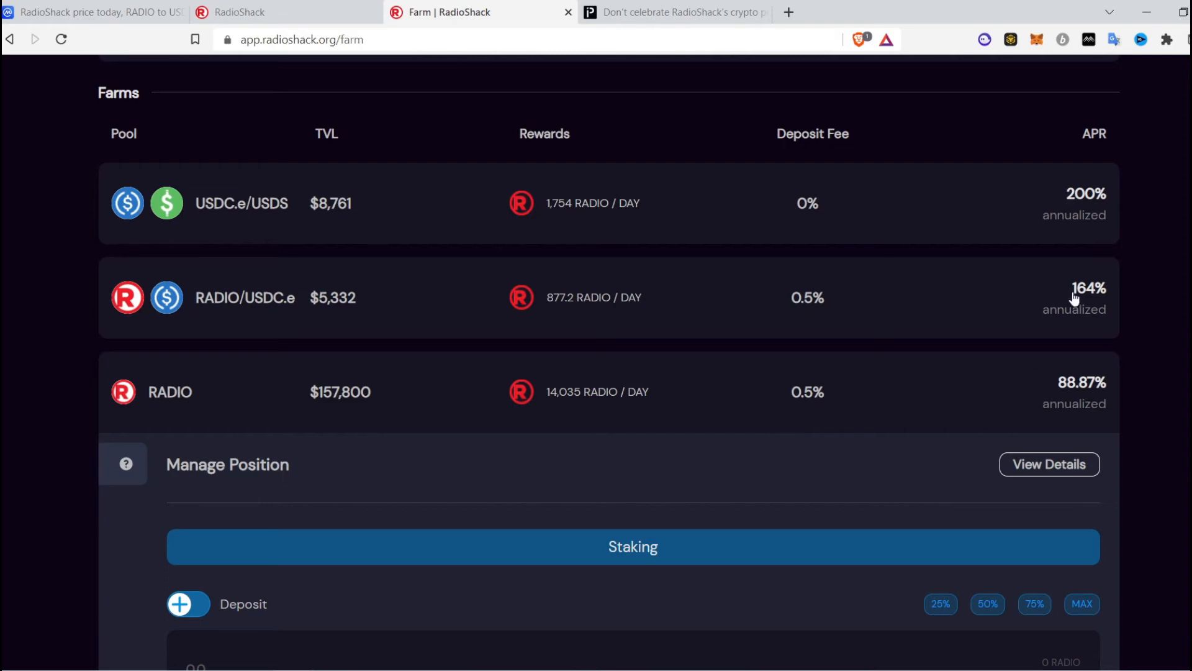
scroll("down", 3)
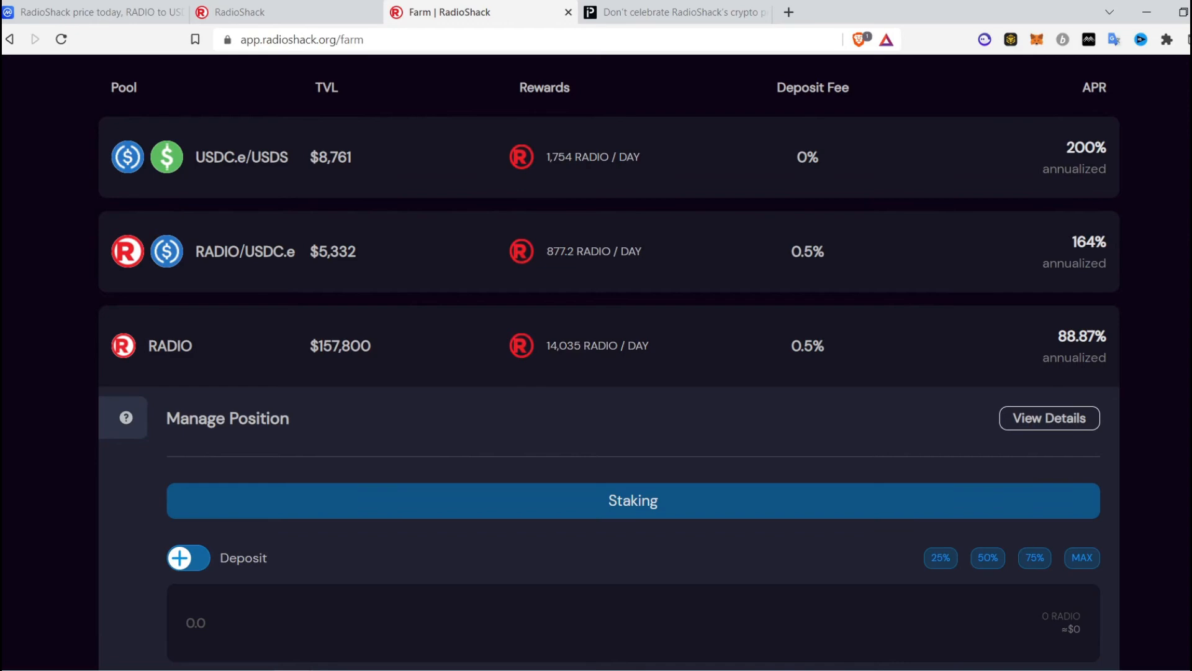
scroll("down", 3)
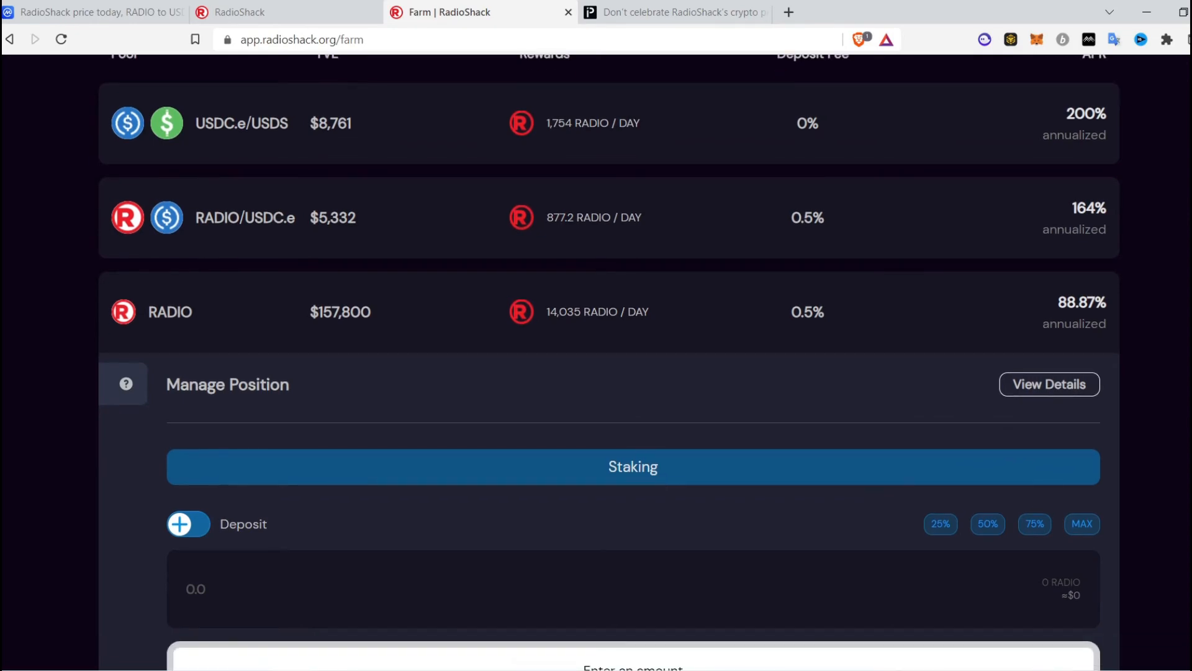
scroll("down", 3)
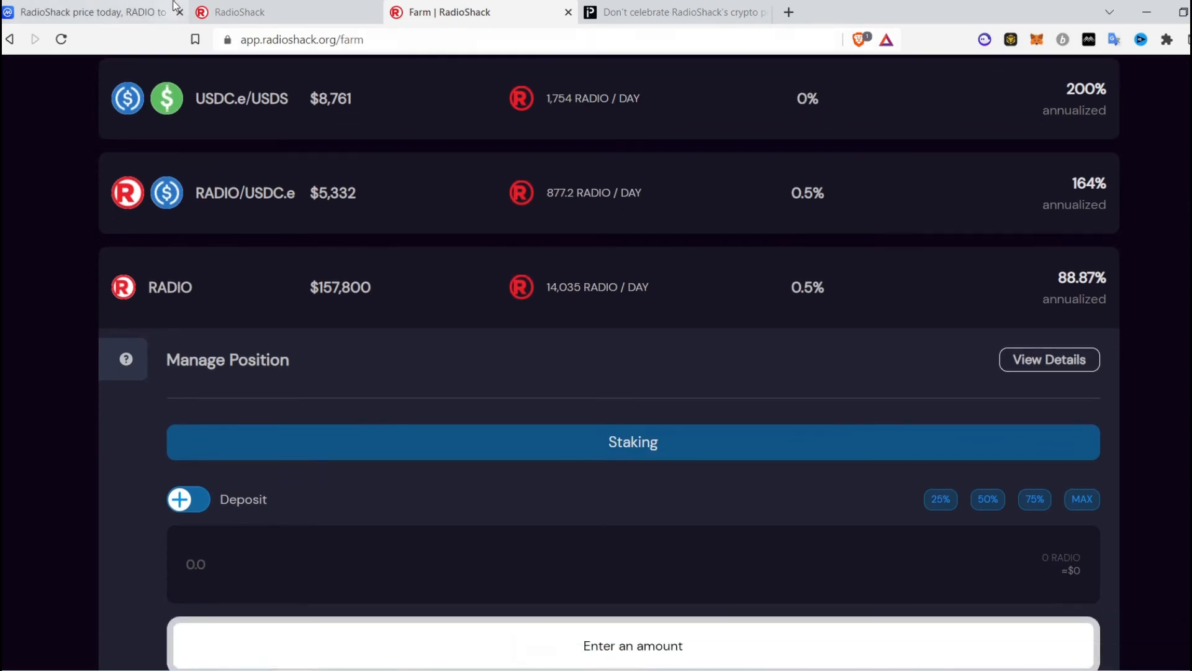
- Skim CoinMarketCap's RADIO price chart and live market data
left_click(84, 12)
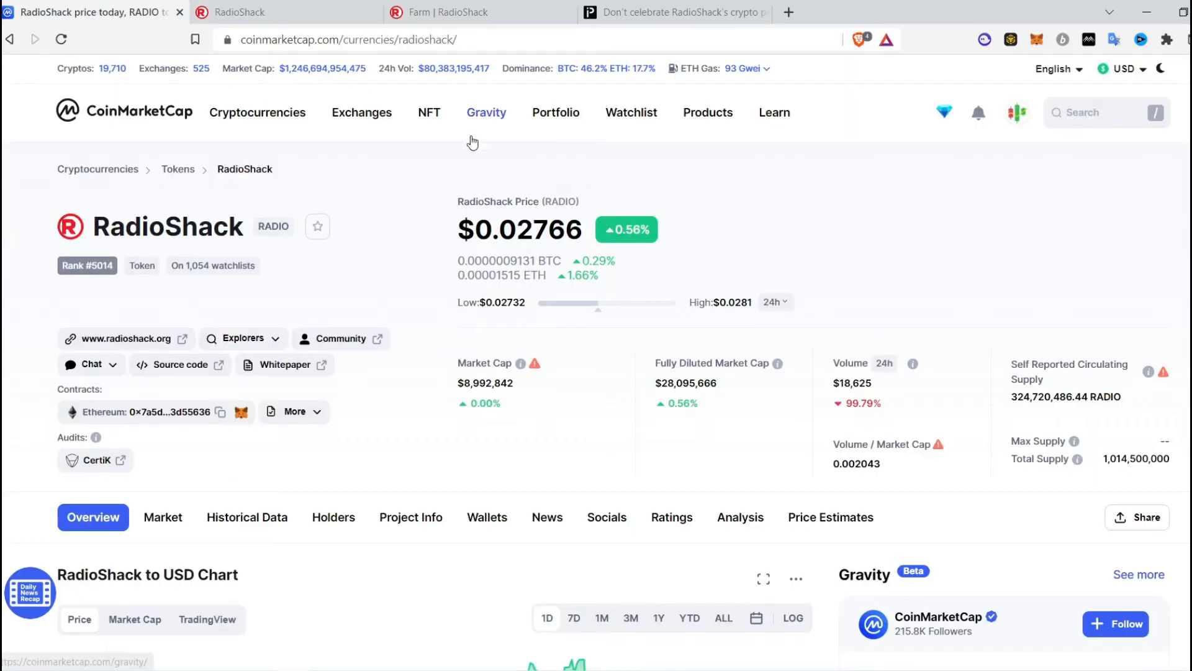
mouse_move(563, 163)
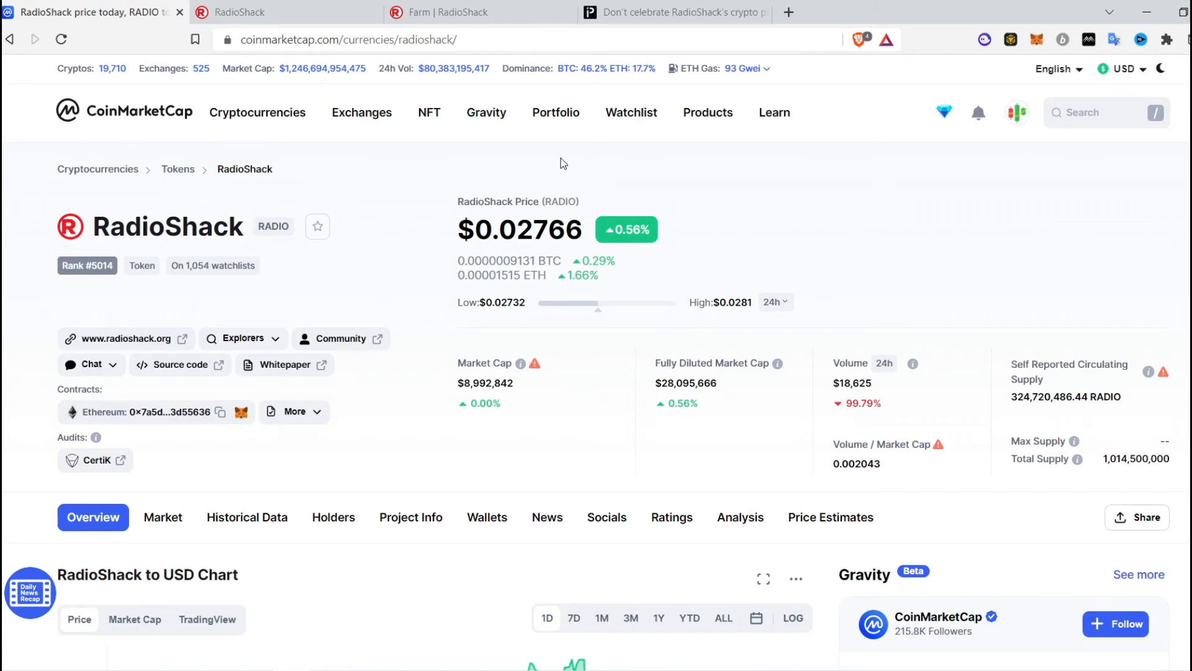
scroll("down", 3)
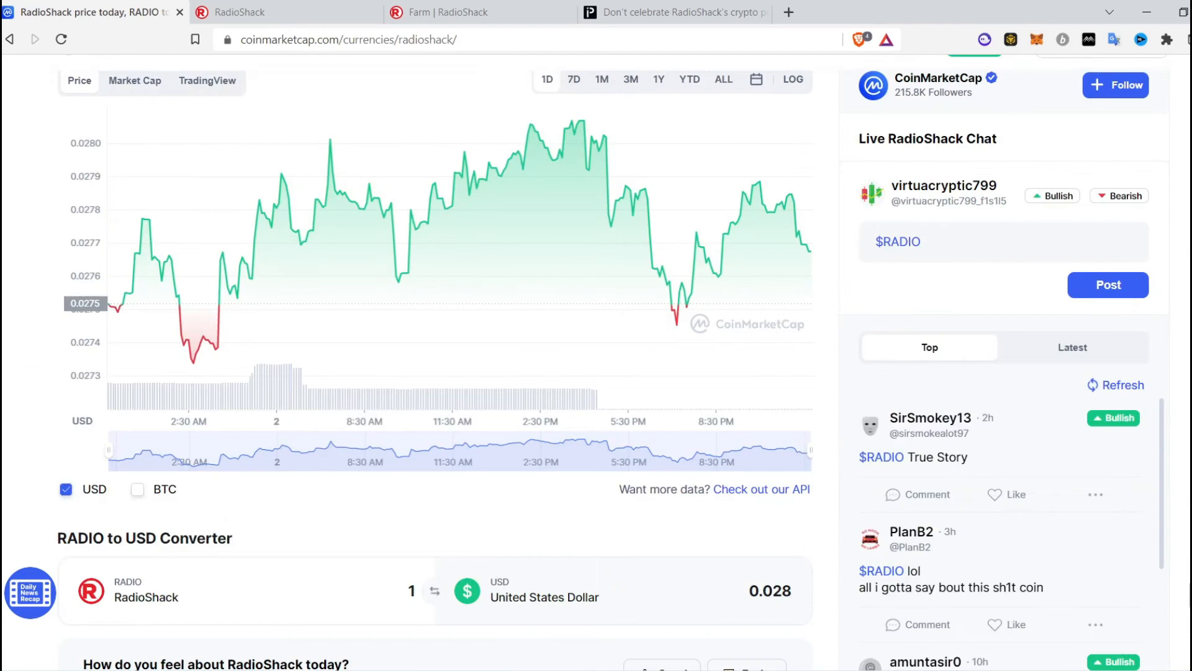
scroll("down", 3)
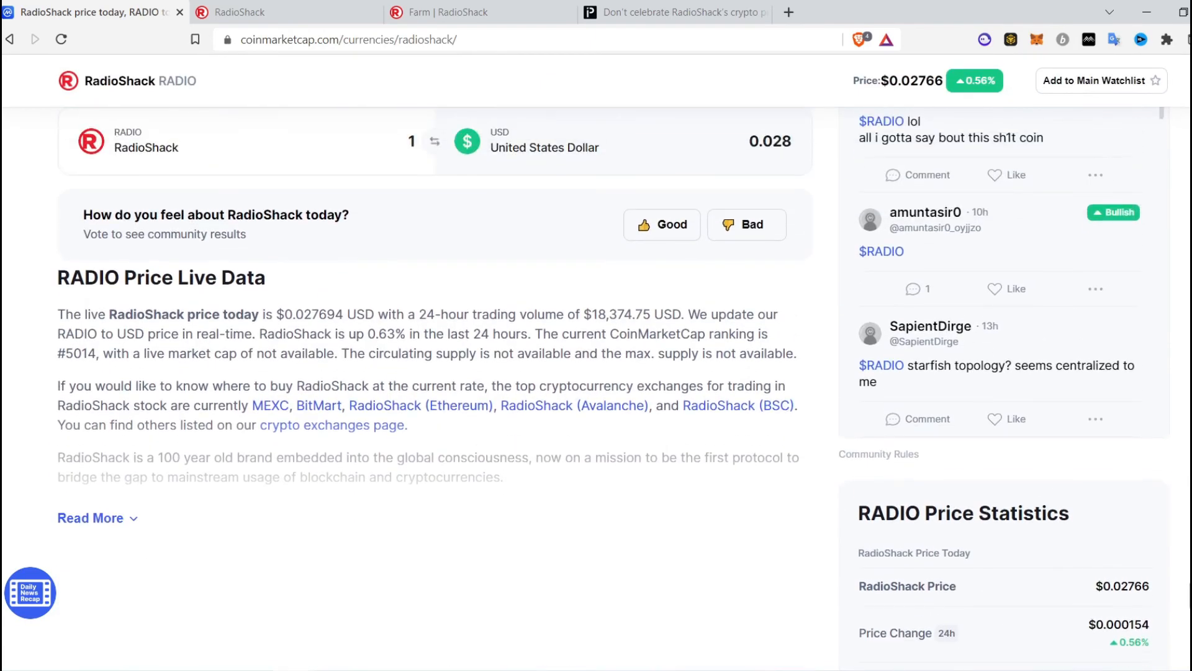
scroll("up", 3)
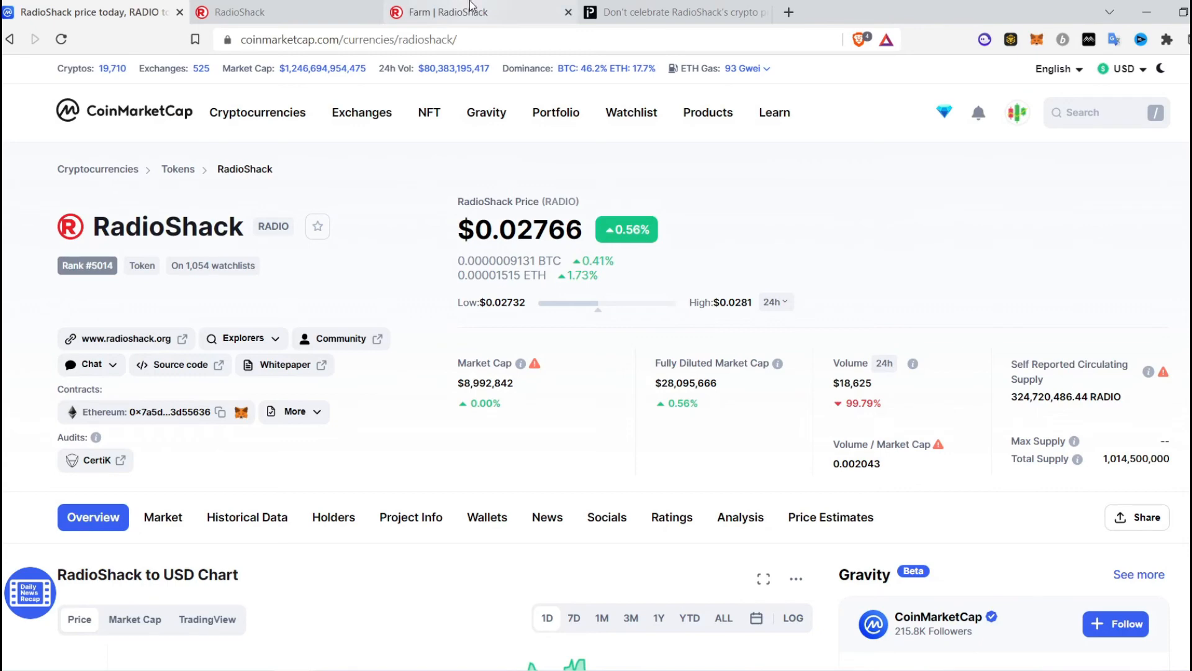
- Read the Protos article down to TokenSniffer's 'High Risk' rating of USV
left_click(671, 13)
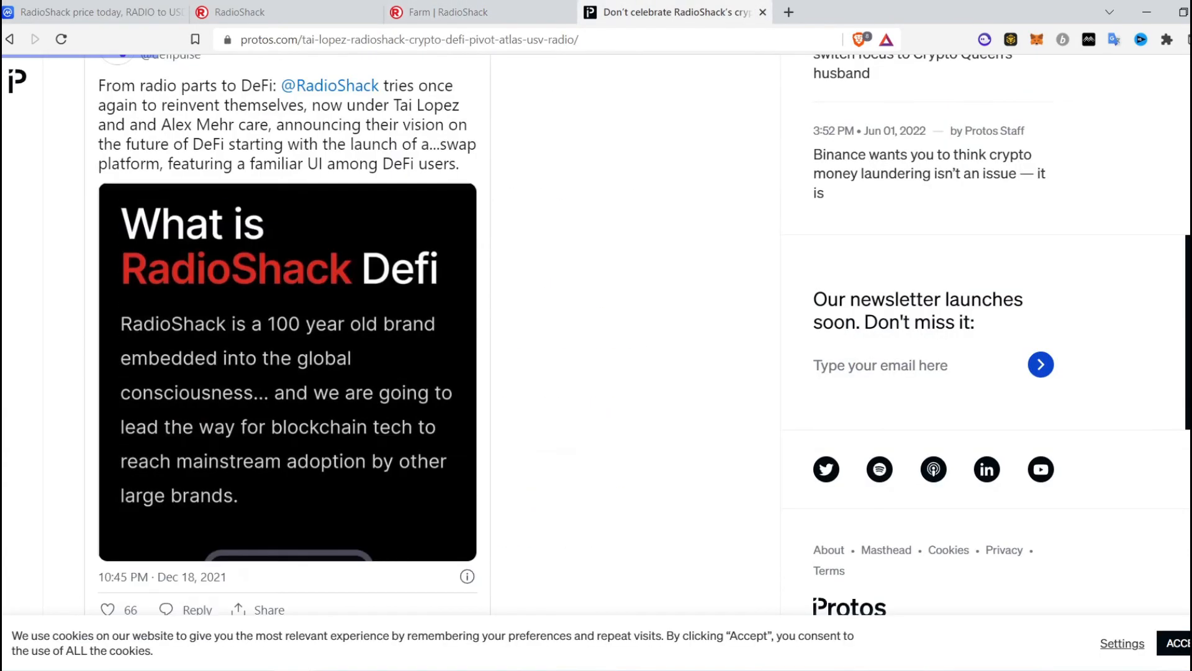
scroll("down", 3)
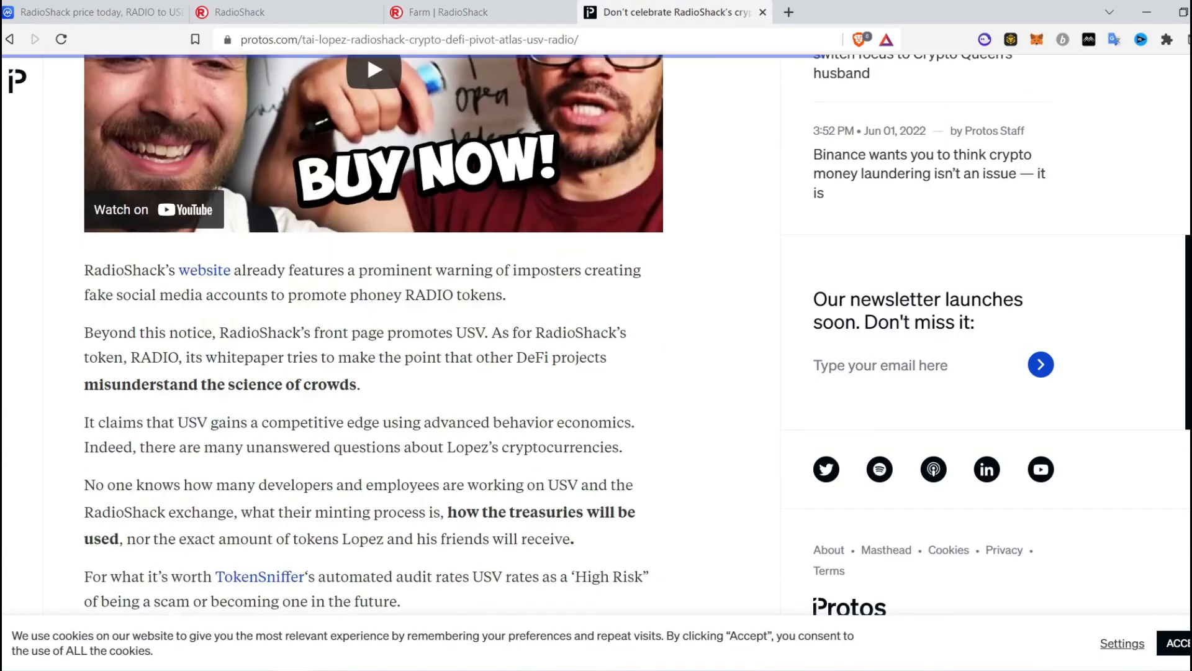
scroll("up", 3)
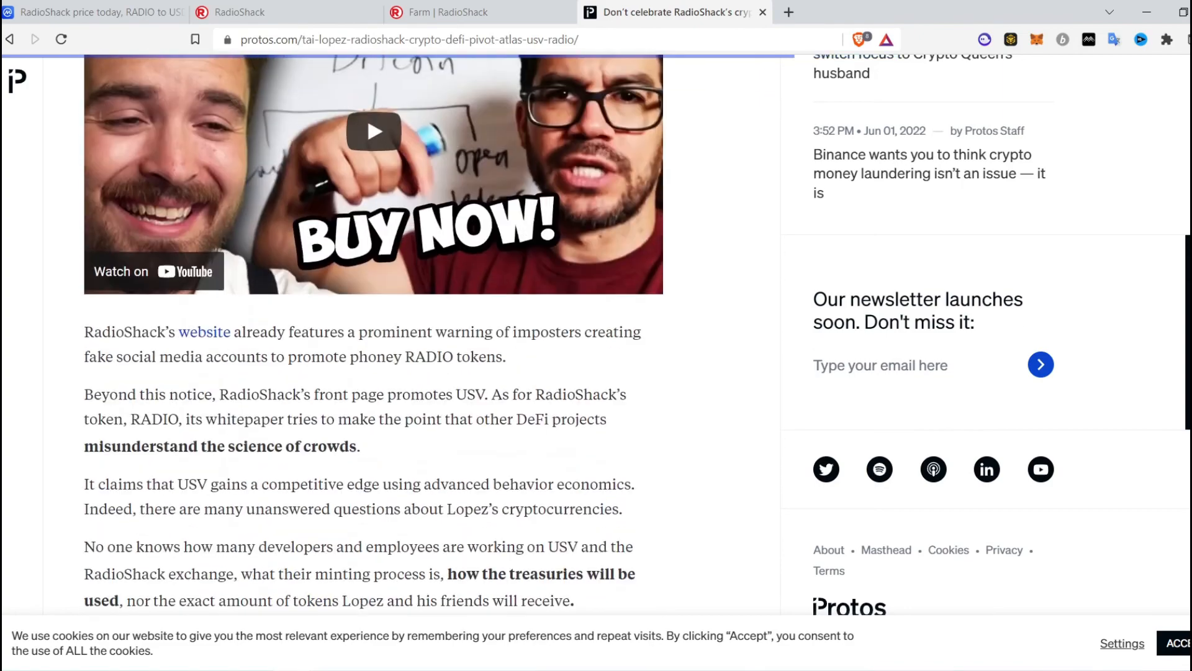
- Revisit the RADIO staking farm, then return to CoinMarketCap's RADIO page at $0.02767
left_click(464, 12)
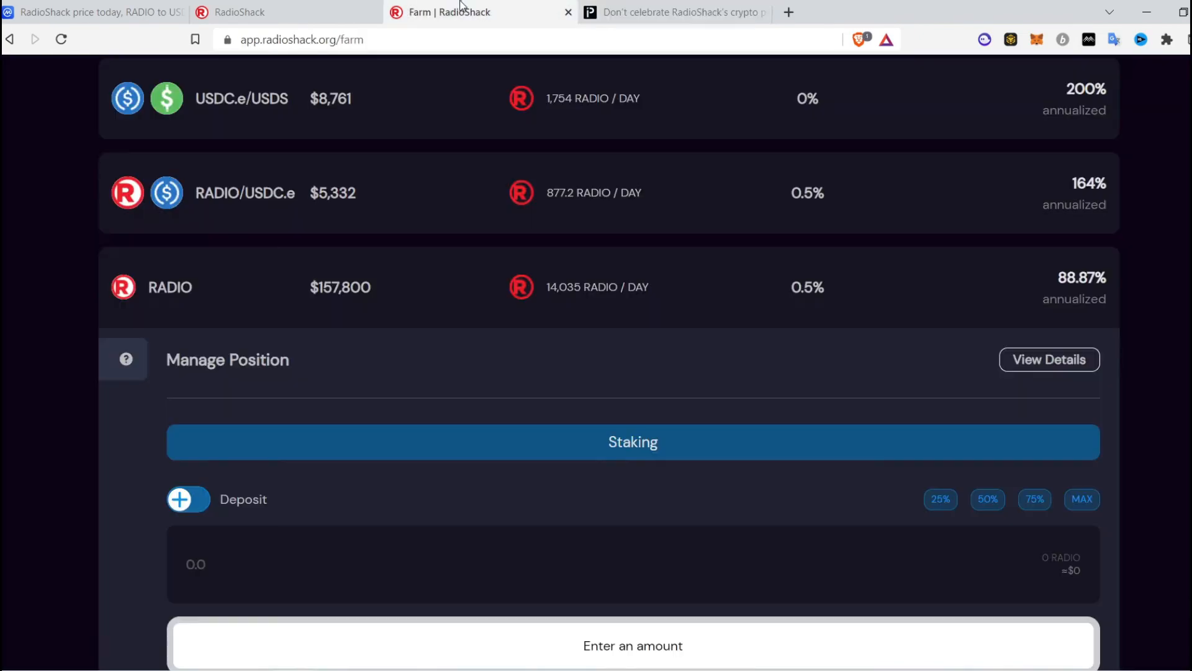
mouse_move(660, 305)
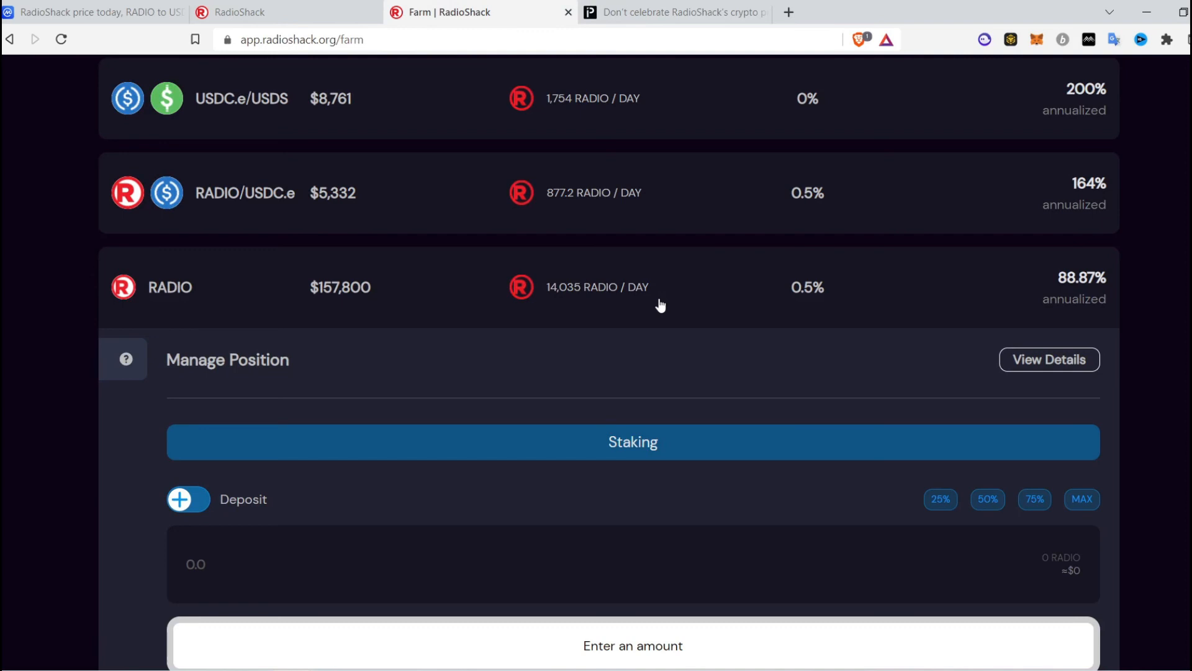
mouse_move(244, 112)
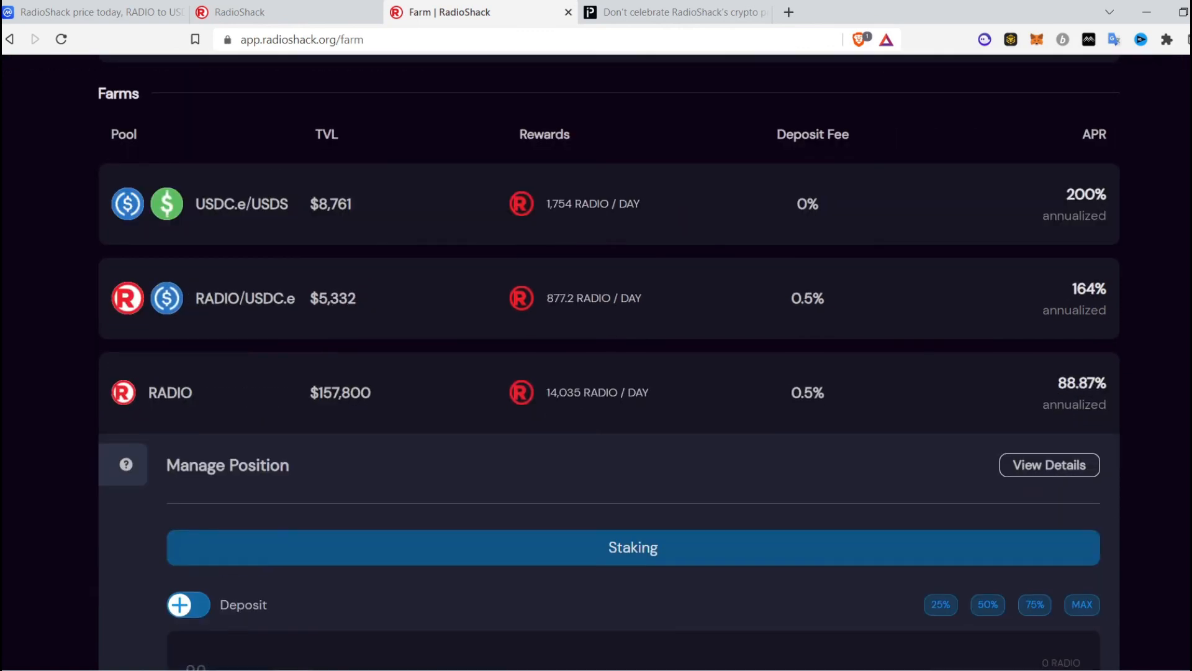
left_click(91, 13)
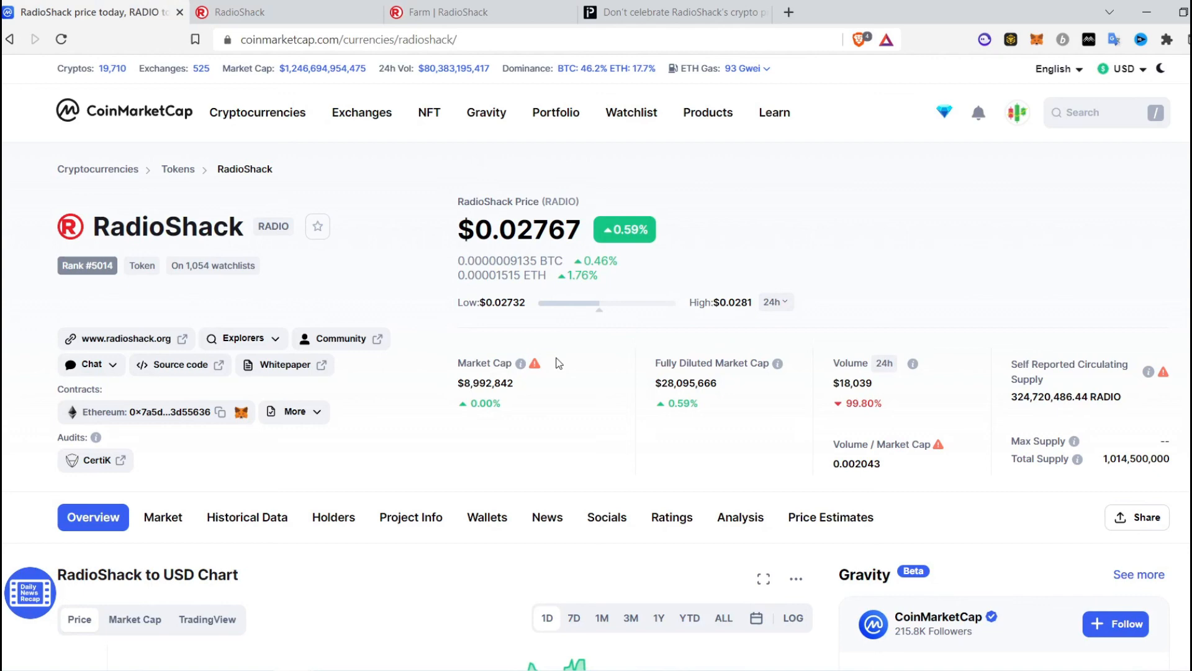
left_click(775, 111)
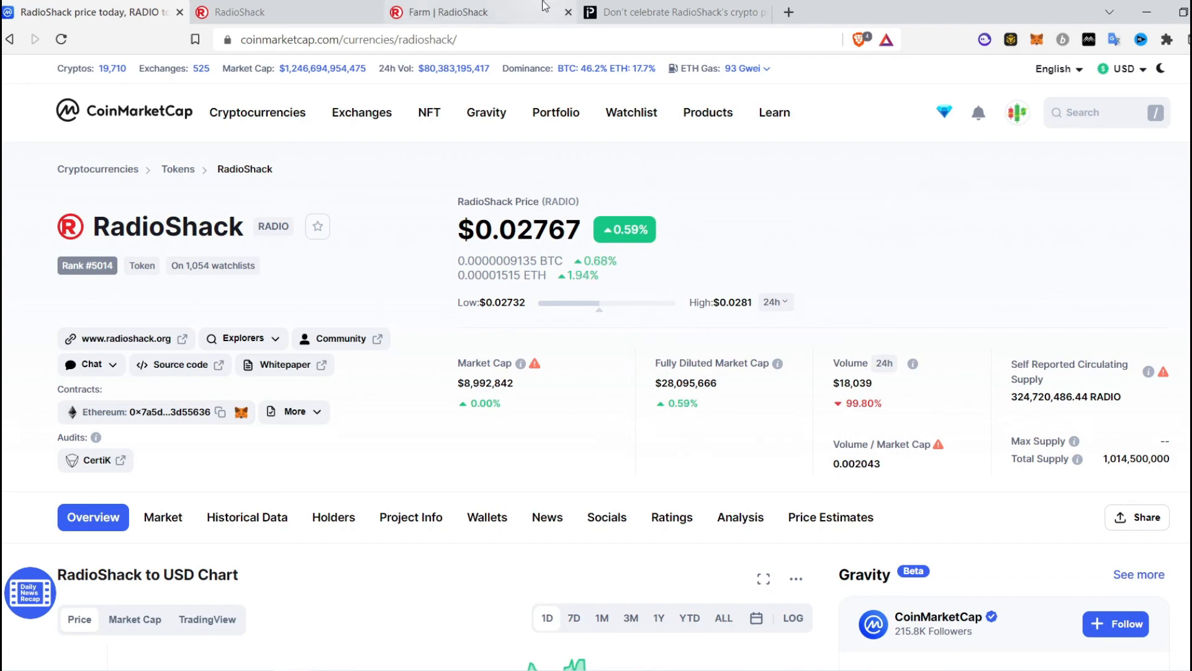
- Bring back the farms page with the RADIO staking panel at 88.87% APR
left_click(448, 12)
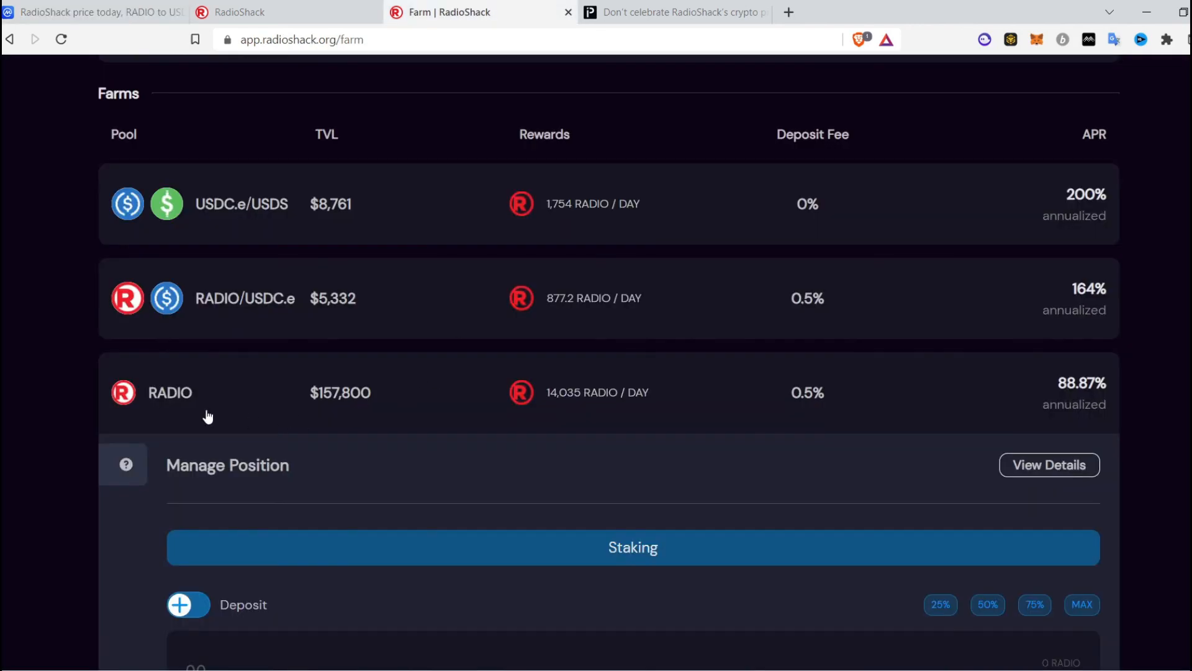
mouse_move(581, 405)
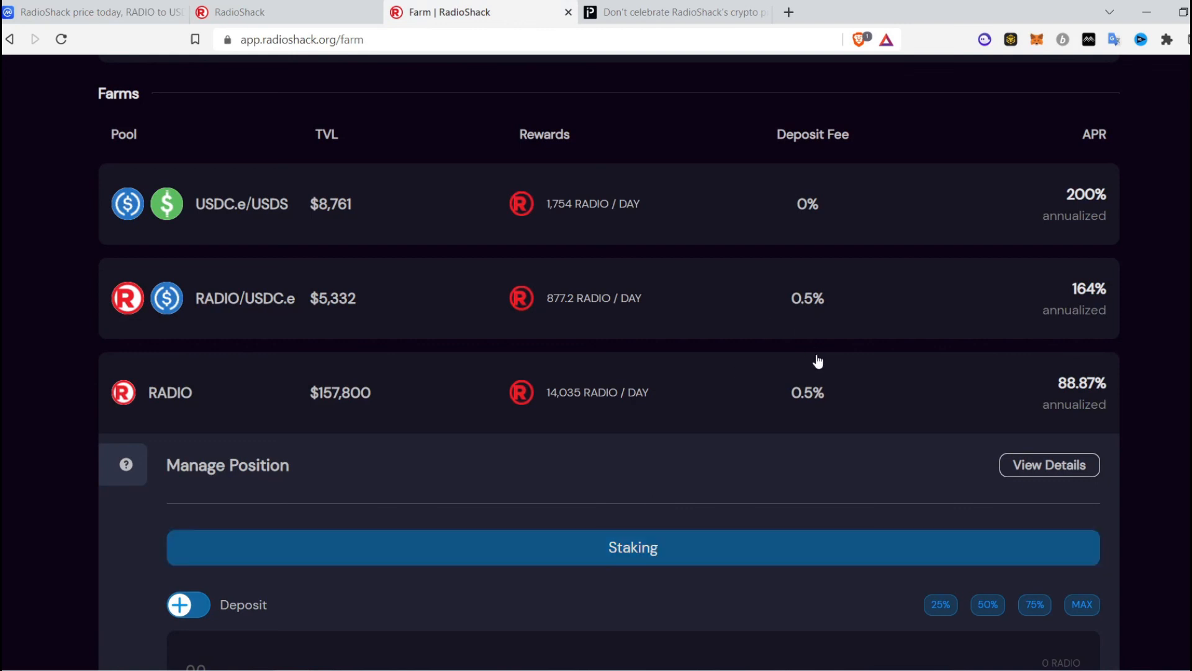
mouse_move(135, 206)
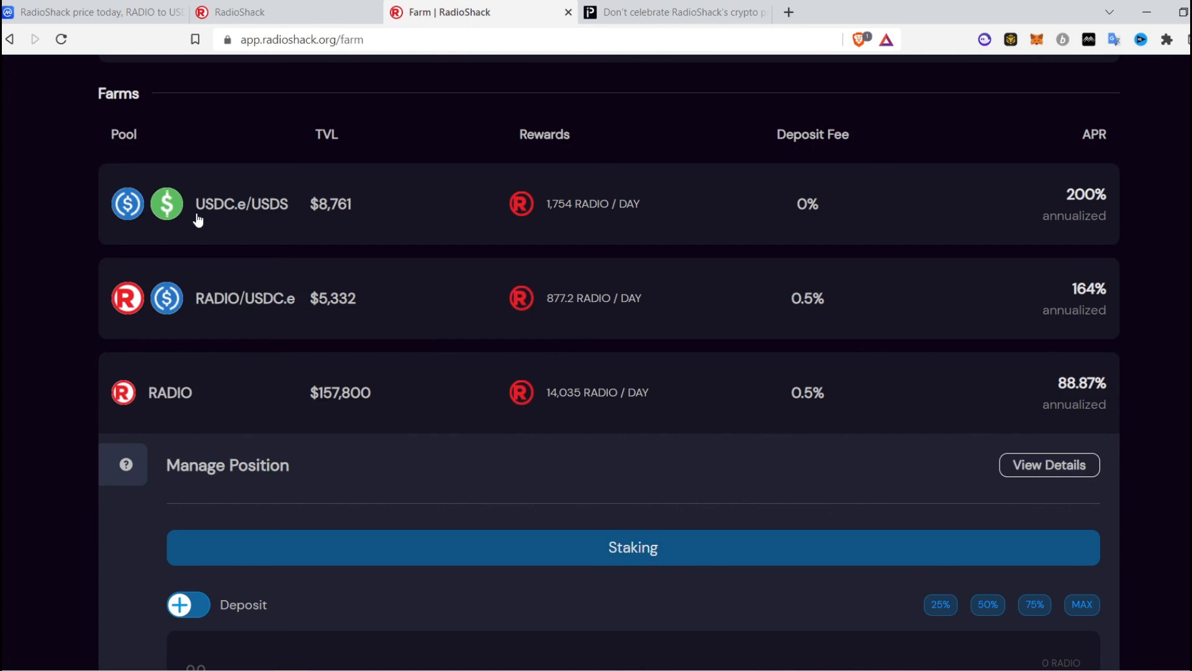
mouse_move(303, 228)
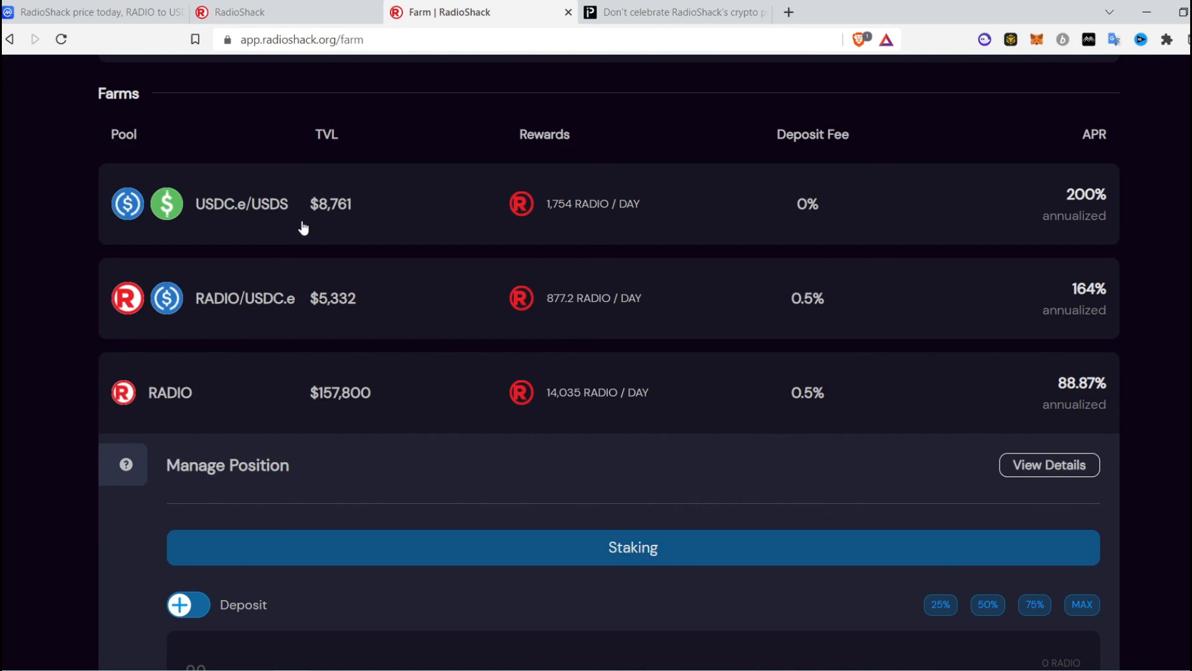
mouse_move(345, 423)
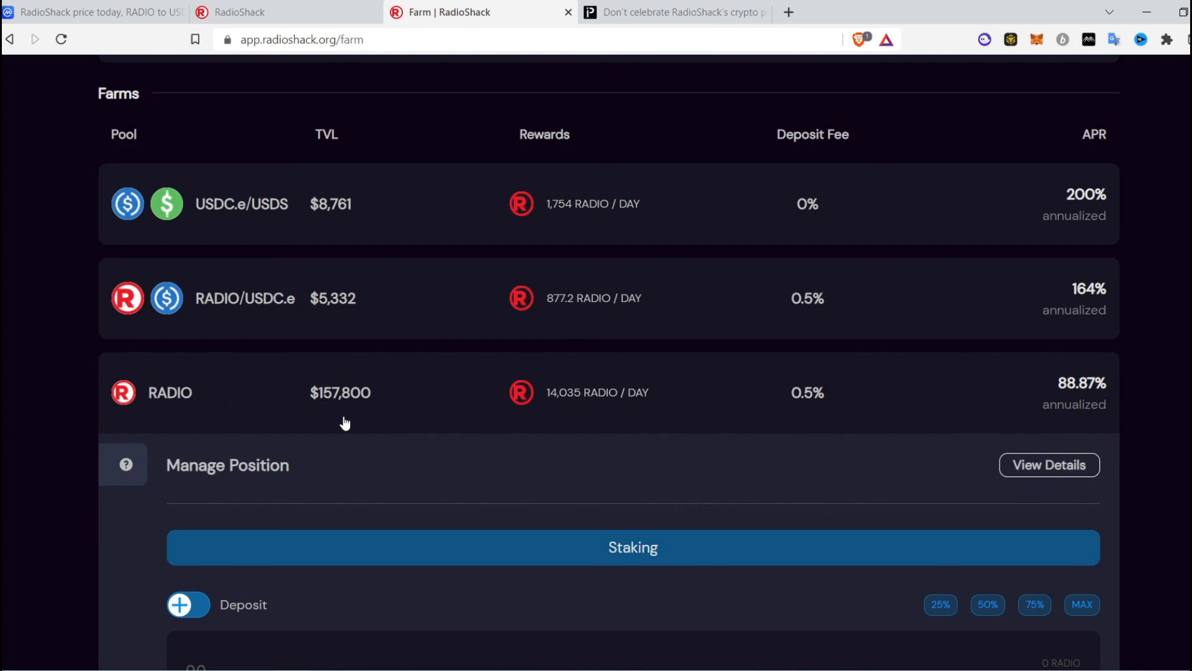
mouse_move(660, 477)
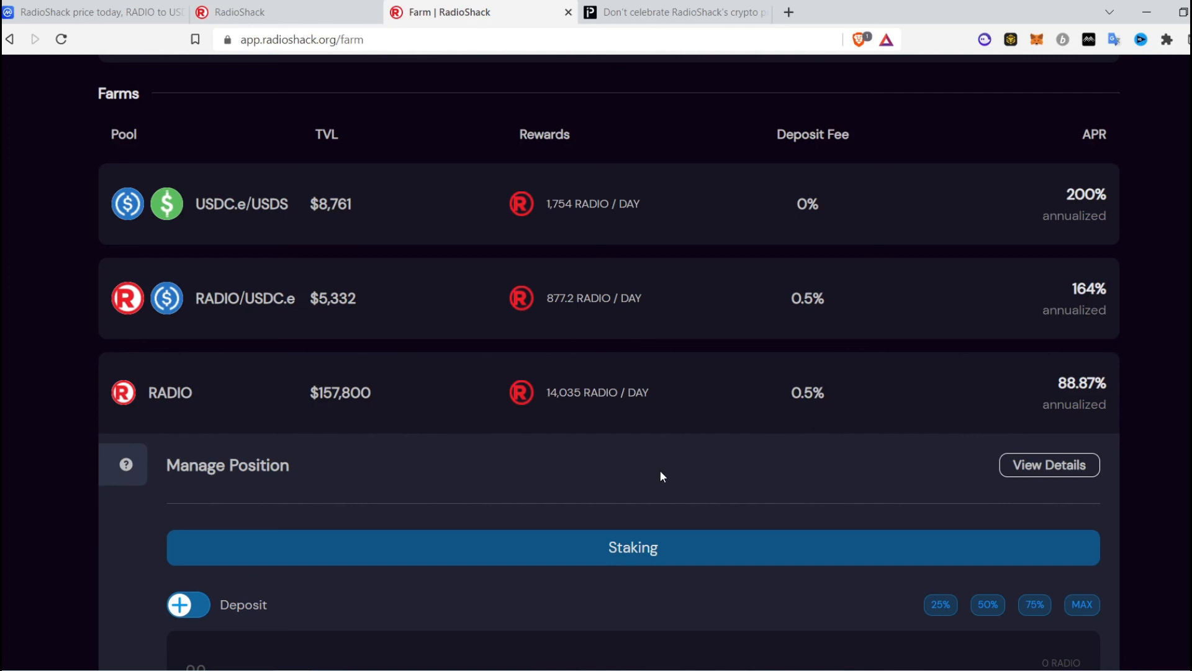